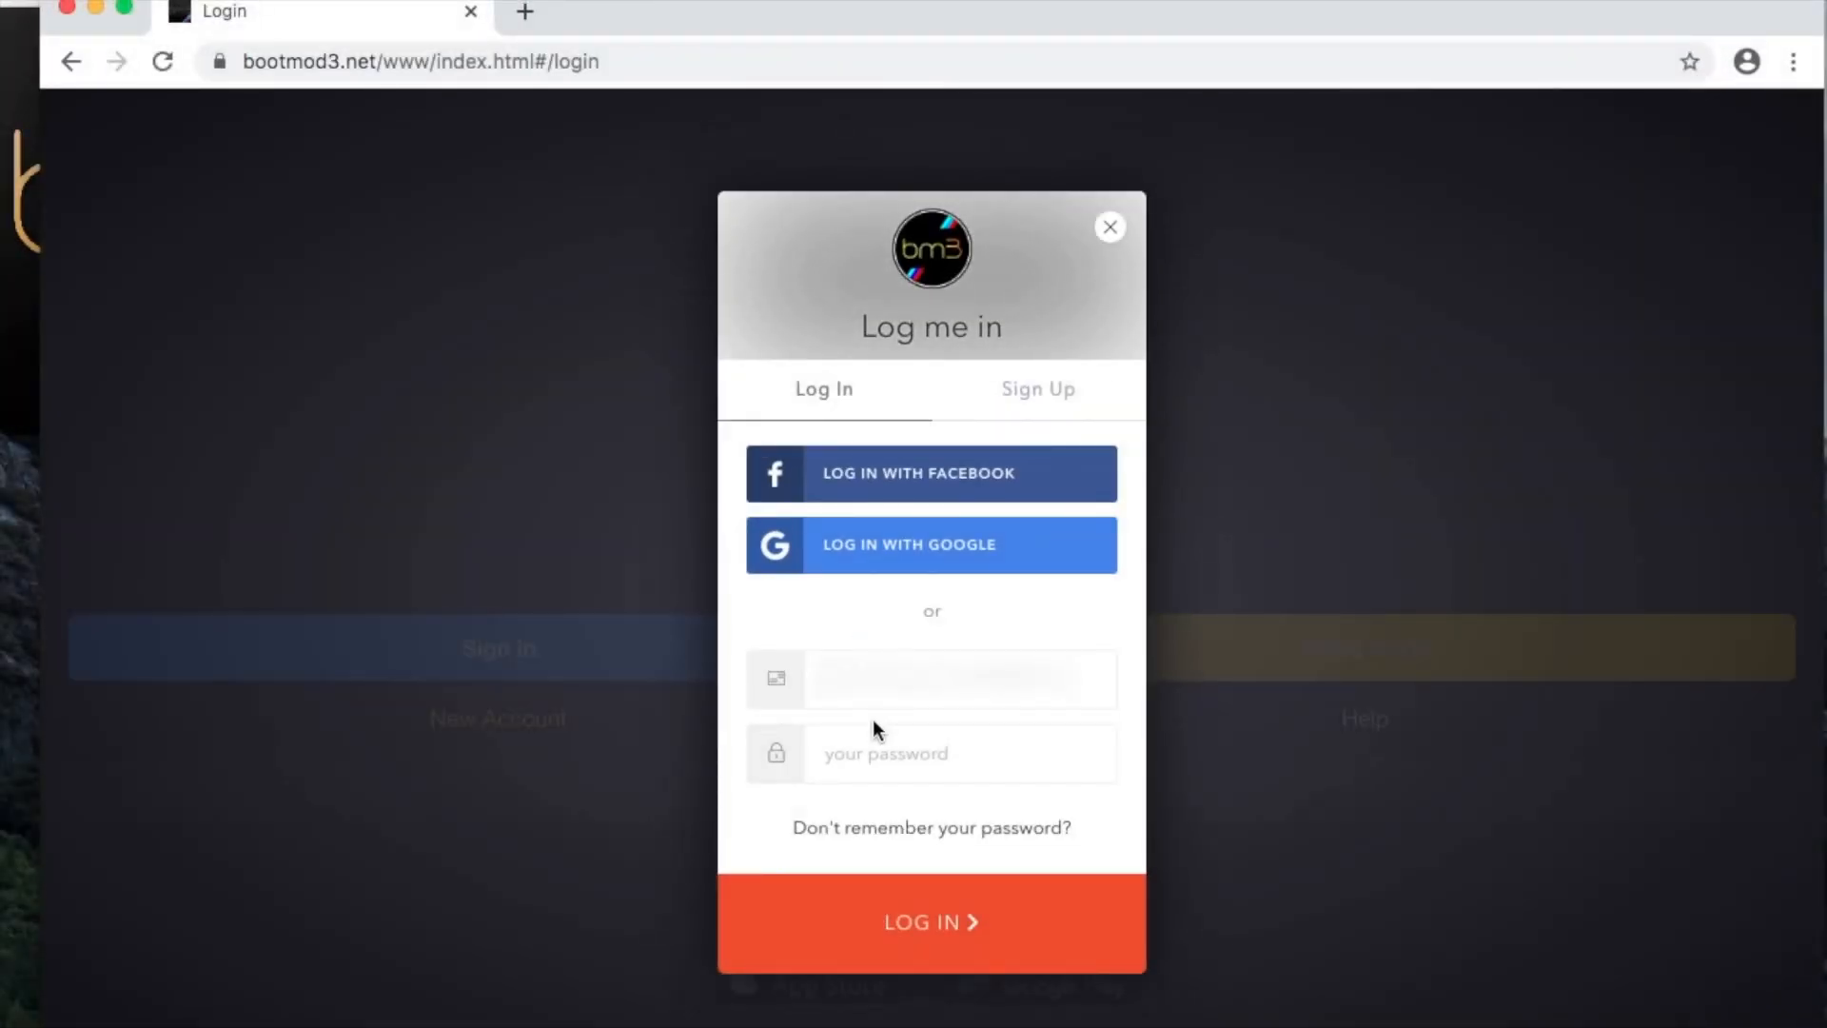
Step: Enter the account email and password to log into bootmod3
click(931, 679)
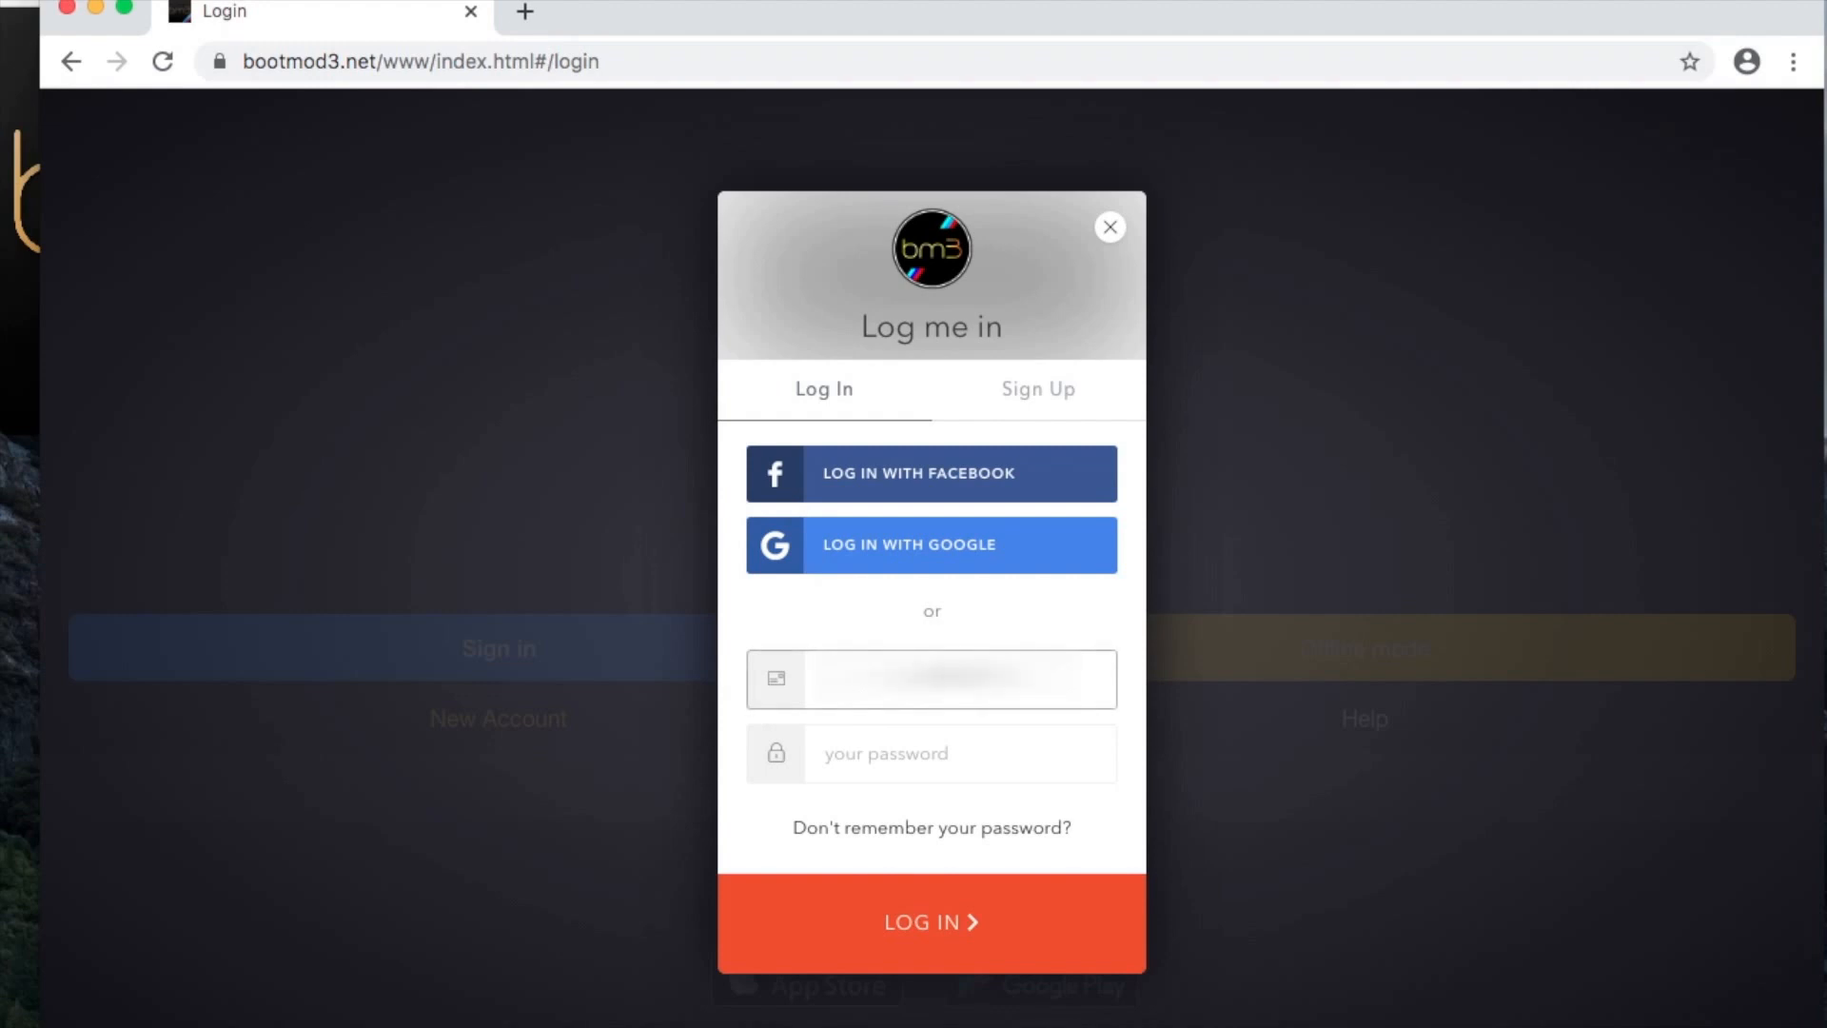
text(•••)
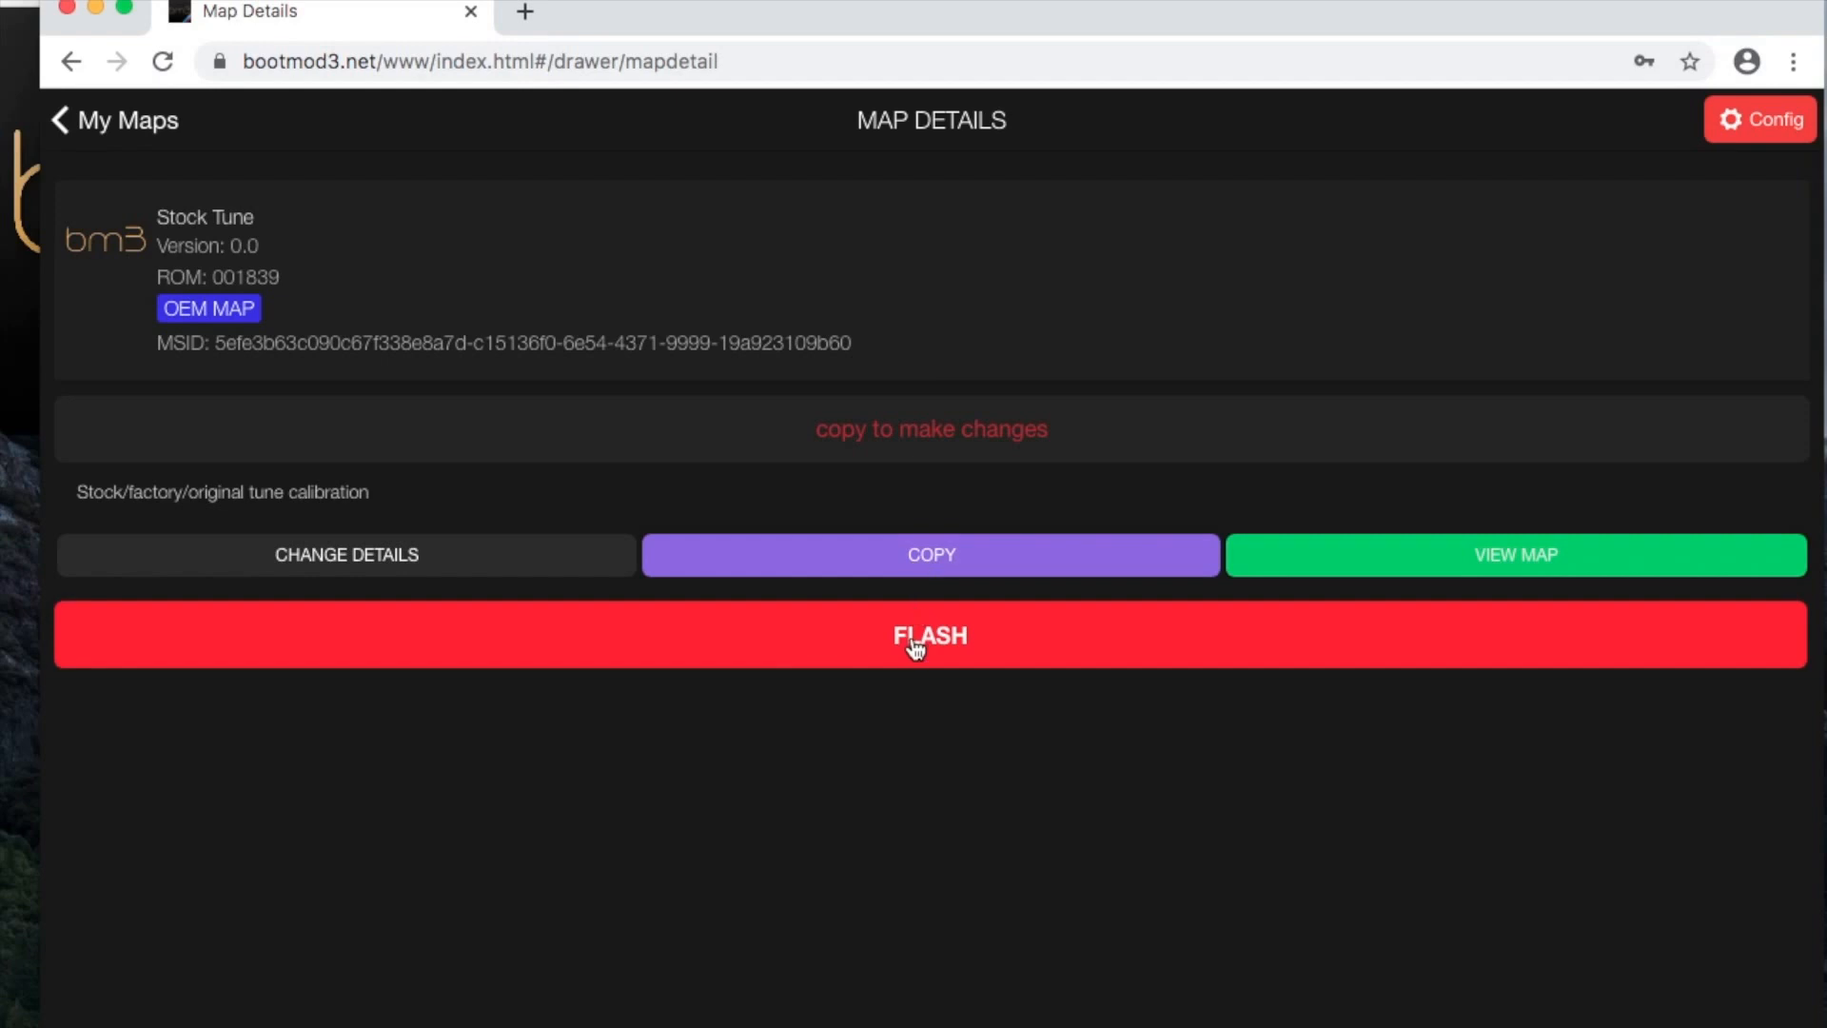
Step: Open the License page showing engine, DME info and software IDs
click(930, 634)
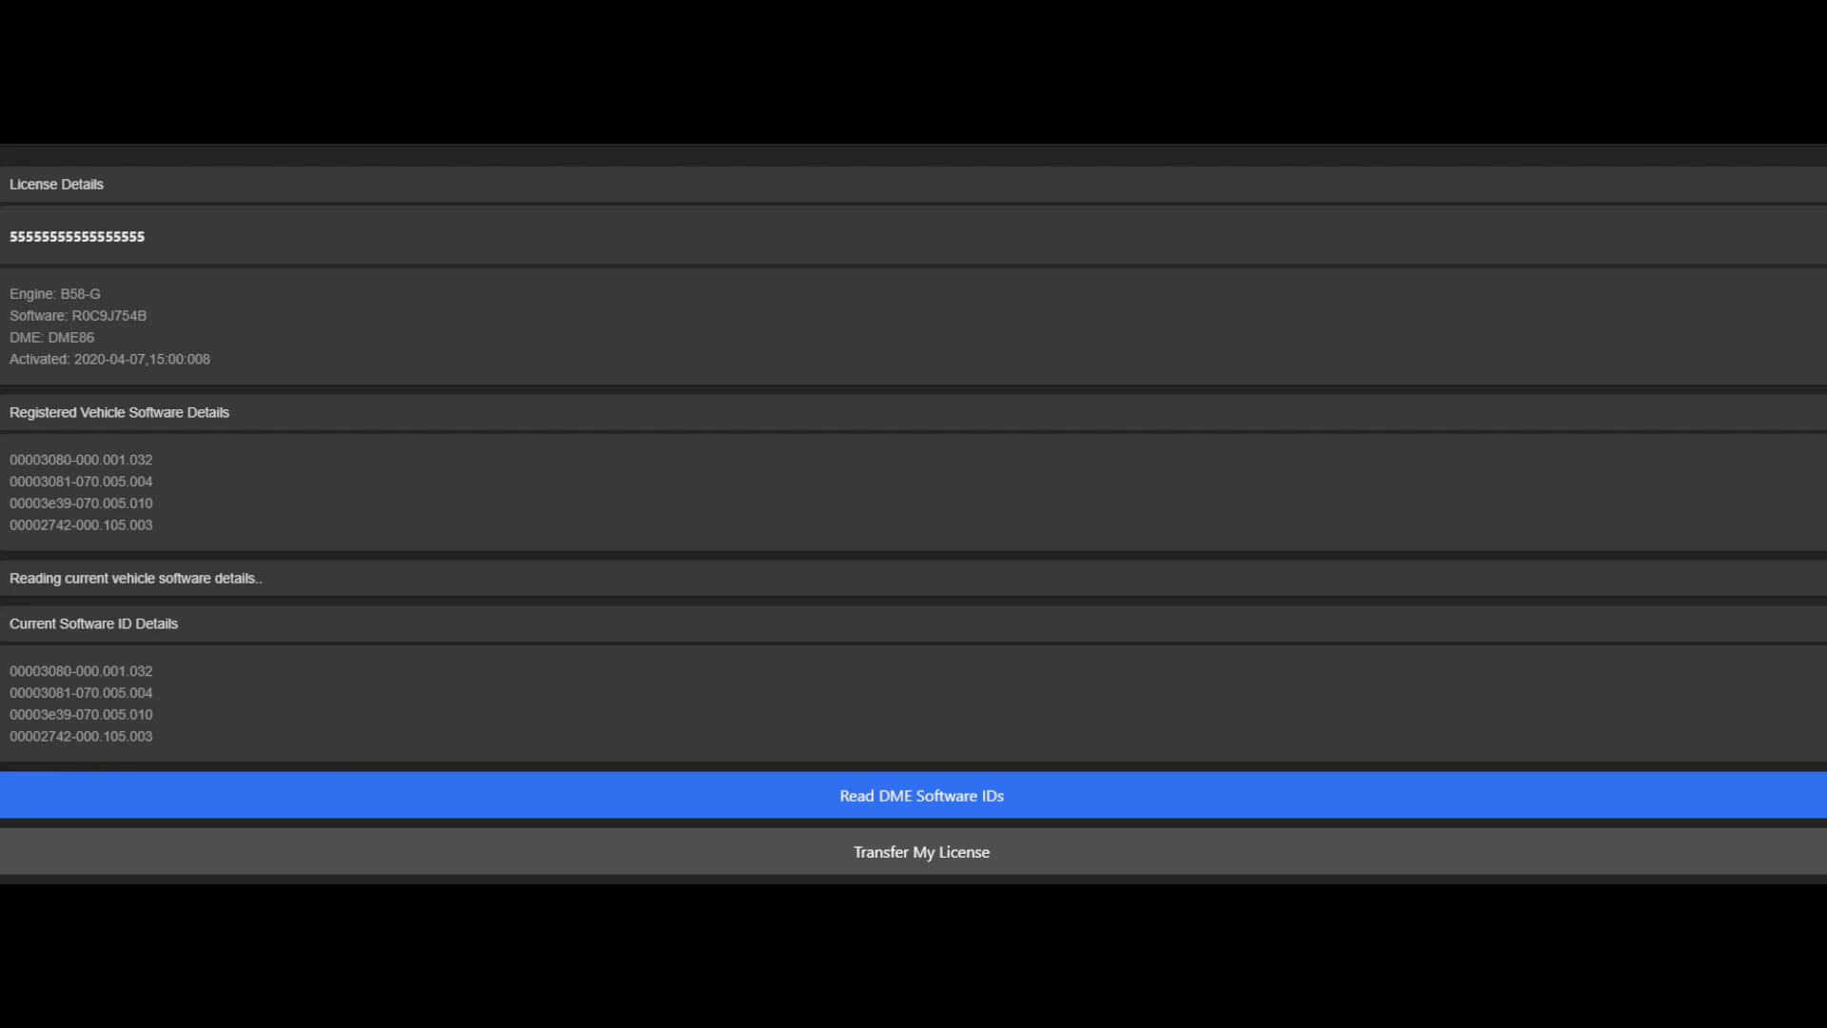
Step: Transfer the license to the new owner's email and VIN, confirming and dismissing the success message
click(919, 867)
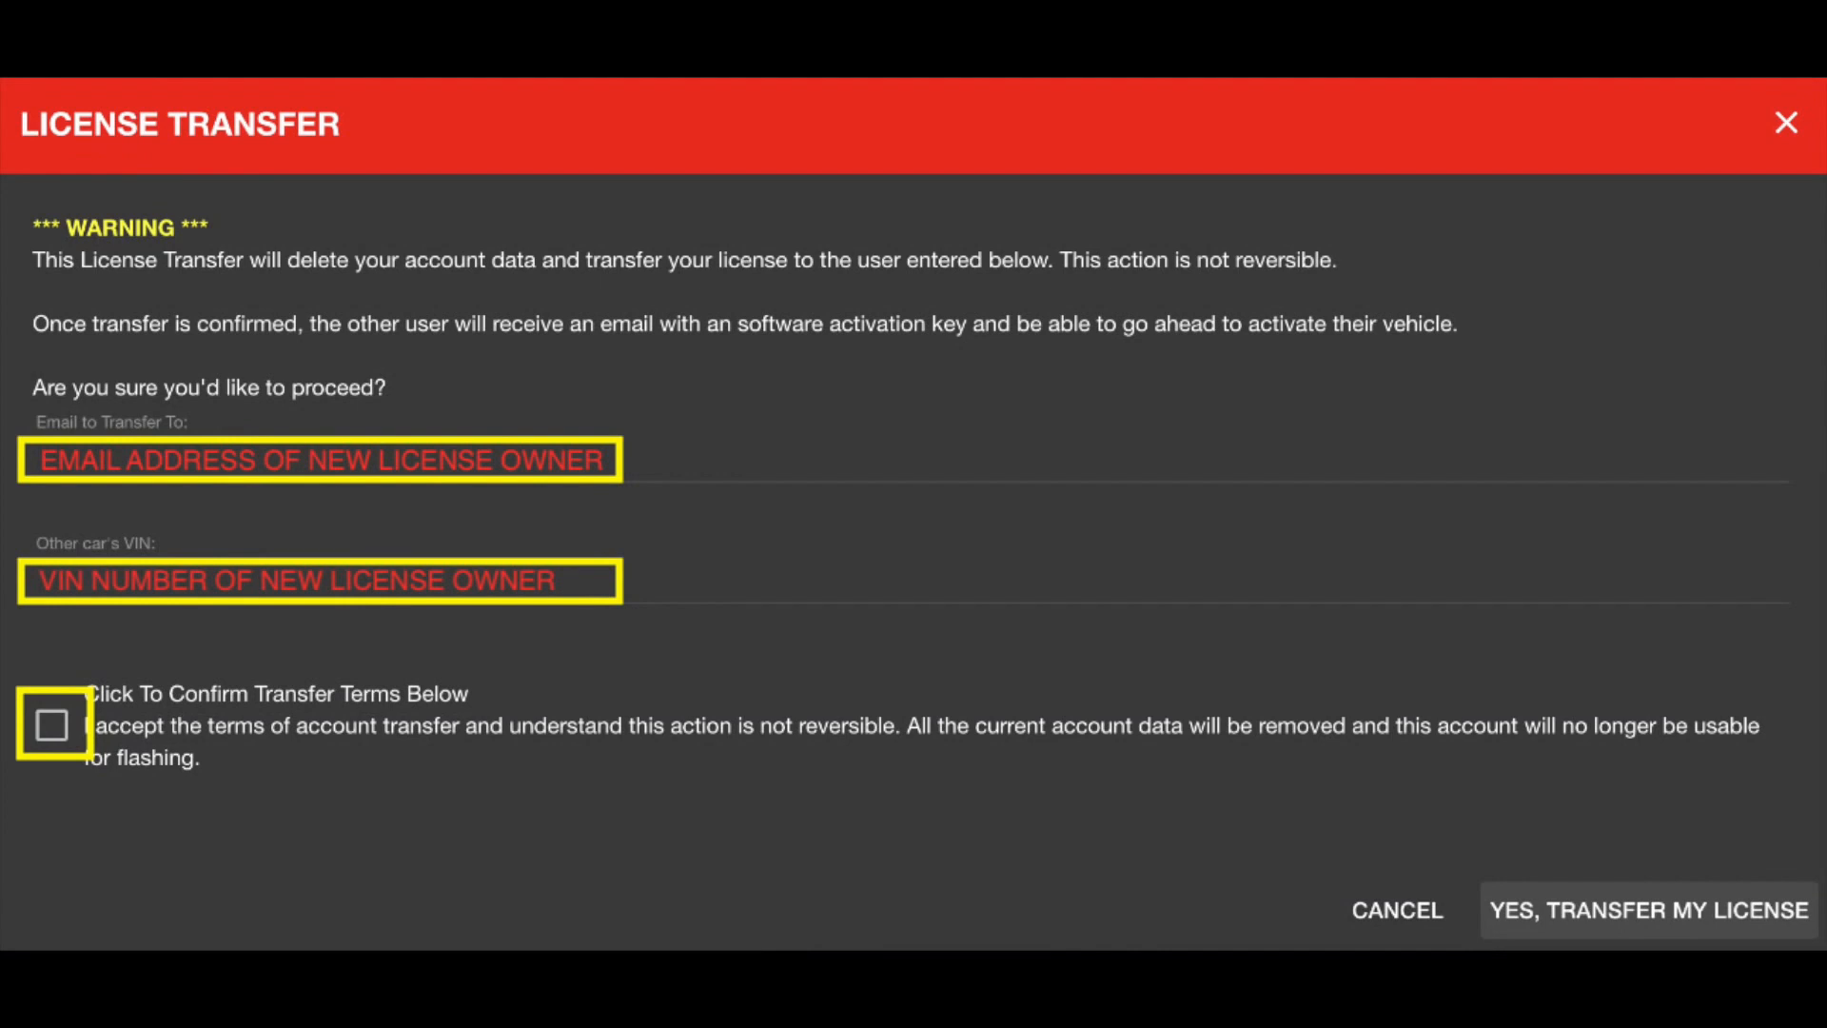
click(1647, 910)
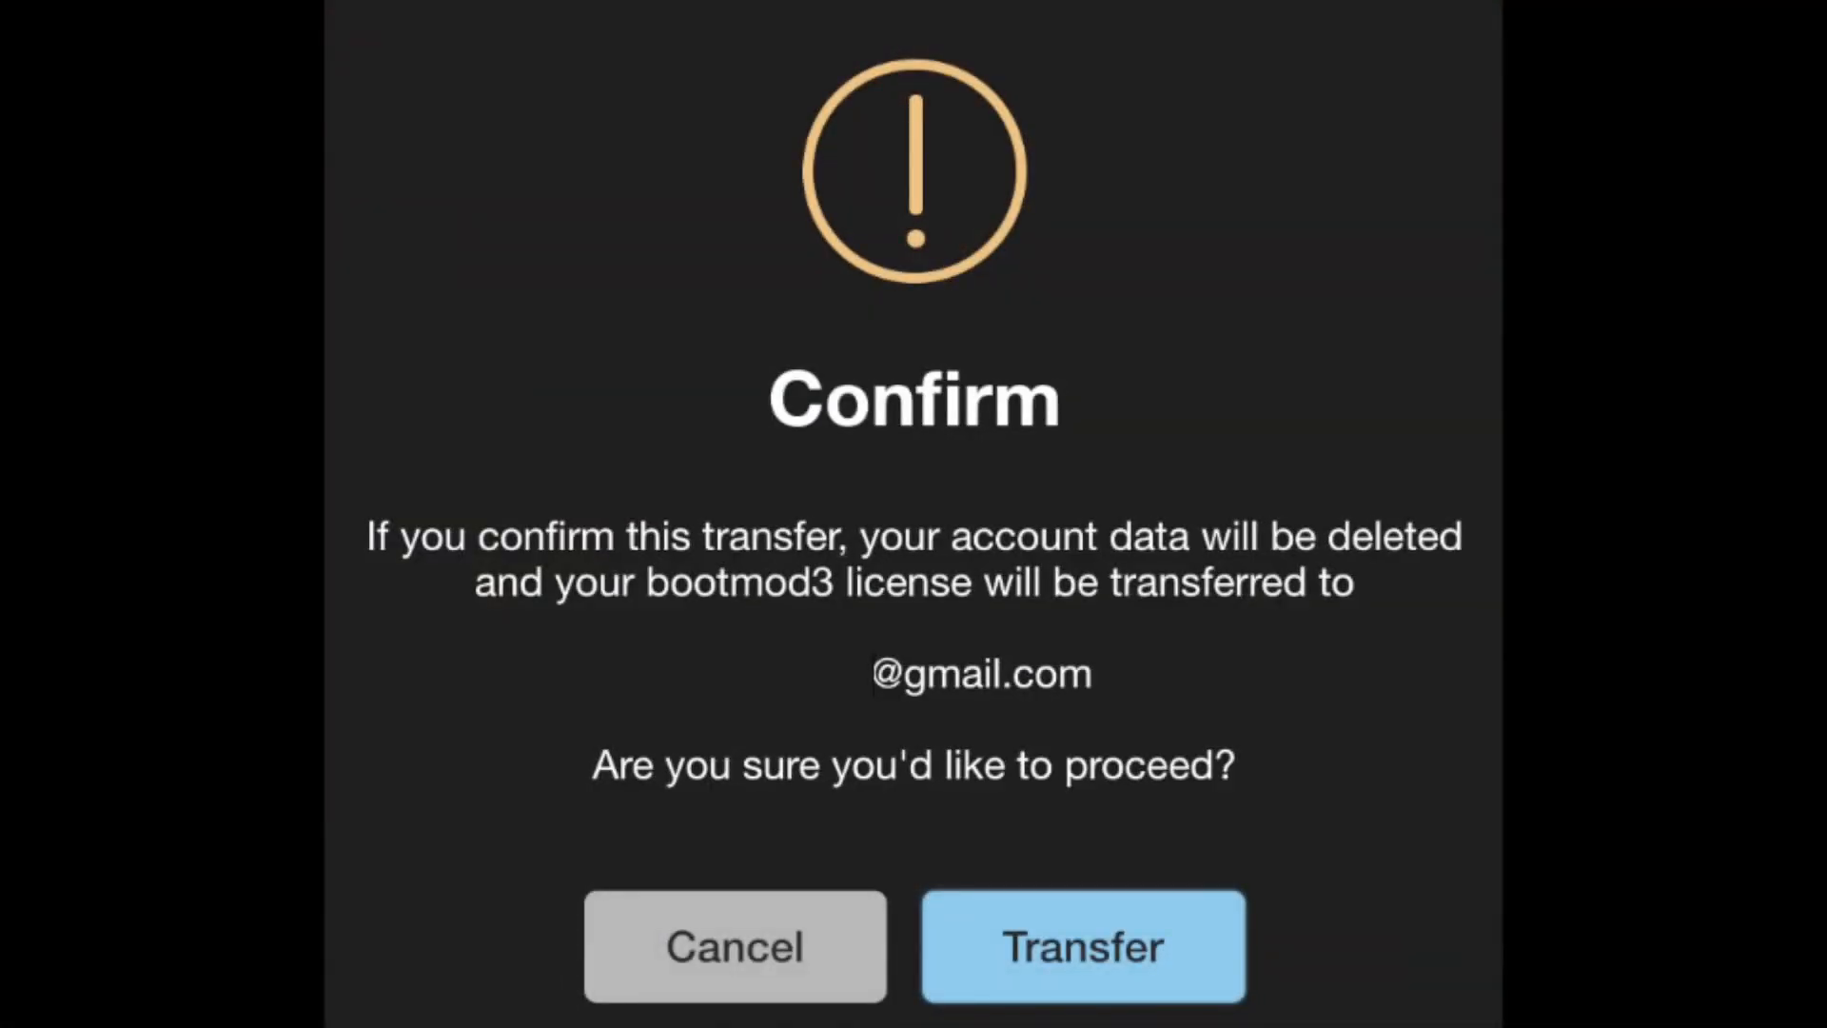
click(1081, 945)
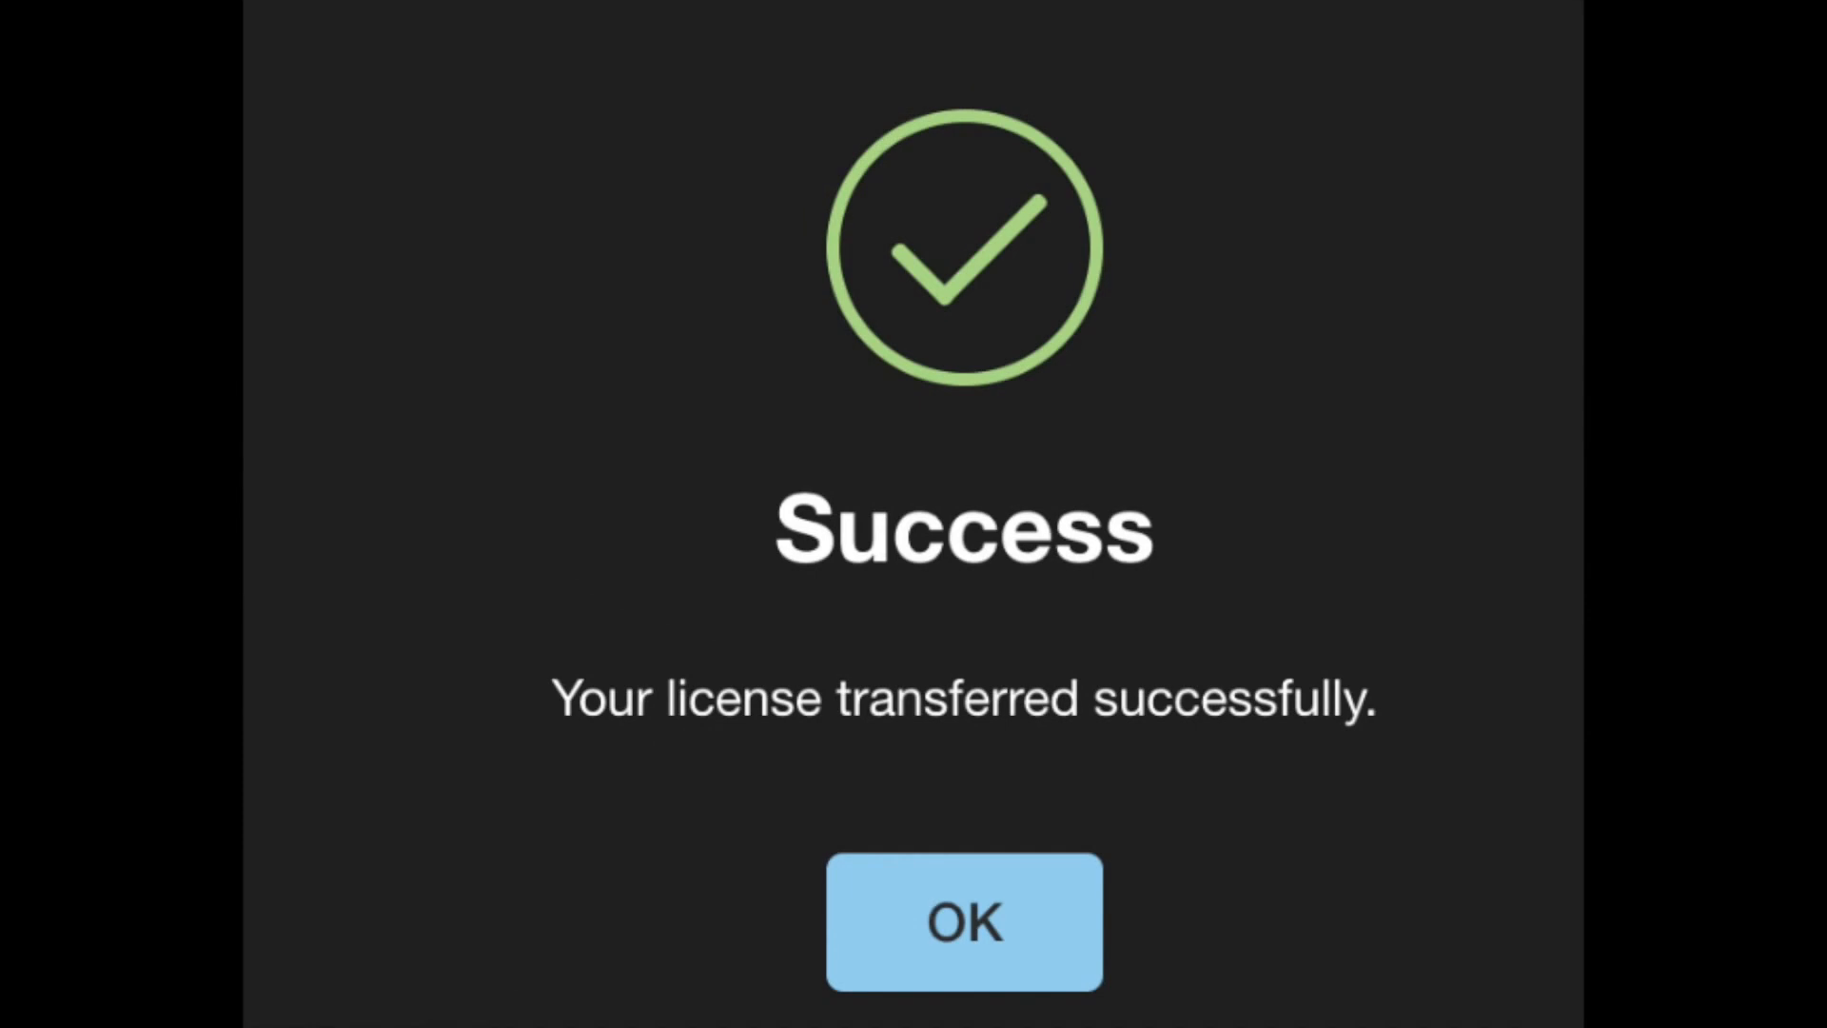
click(962, 920)
text(protuningfreaks.com)
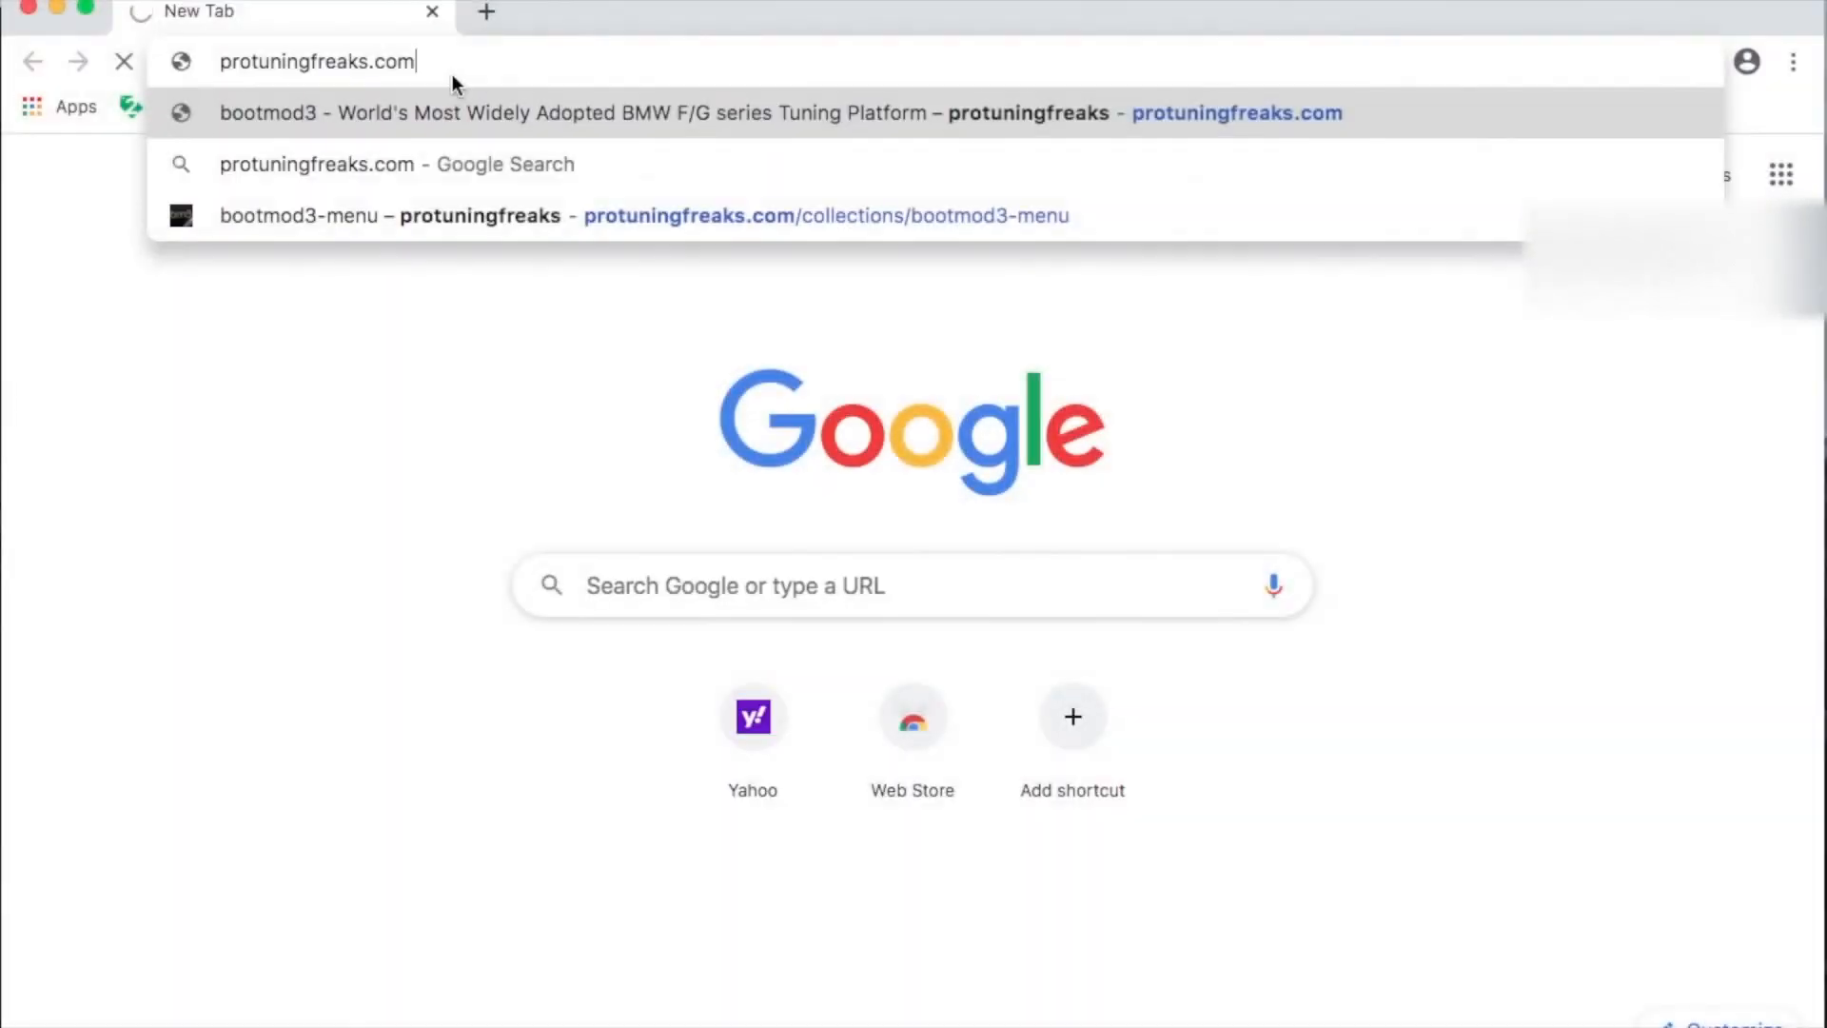
Step: Load protuningfreaks.com and follow the menu's BOOTMOD3.NET LOGIN link
key(Enter)
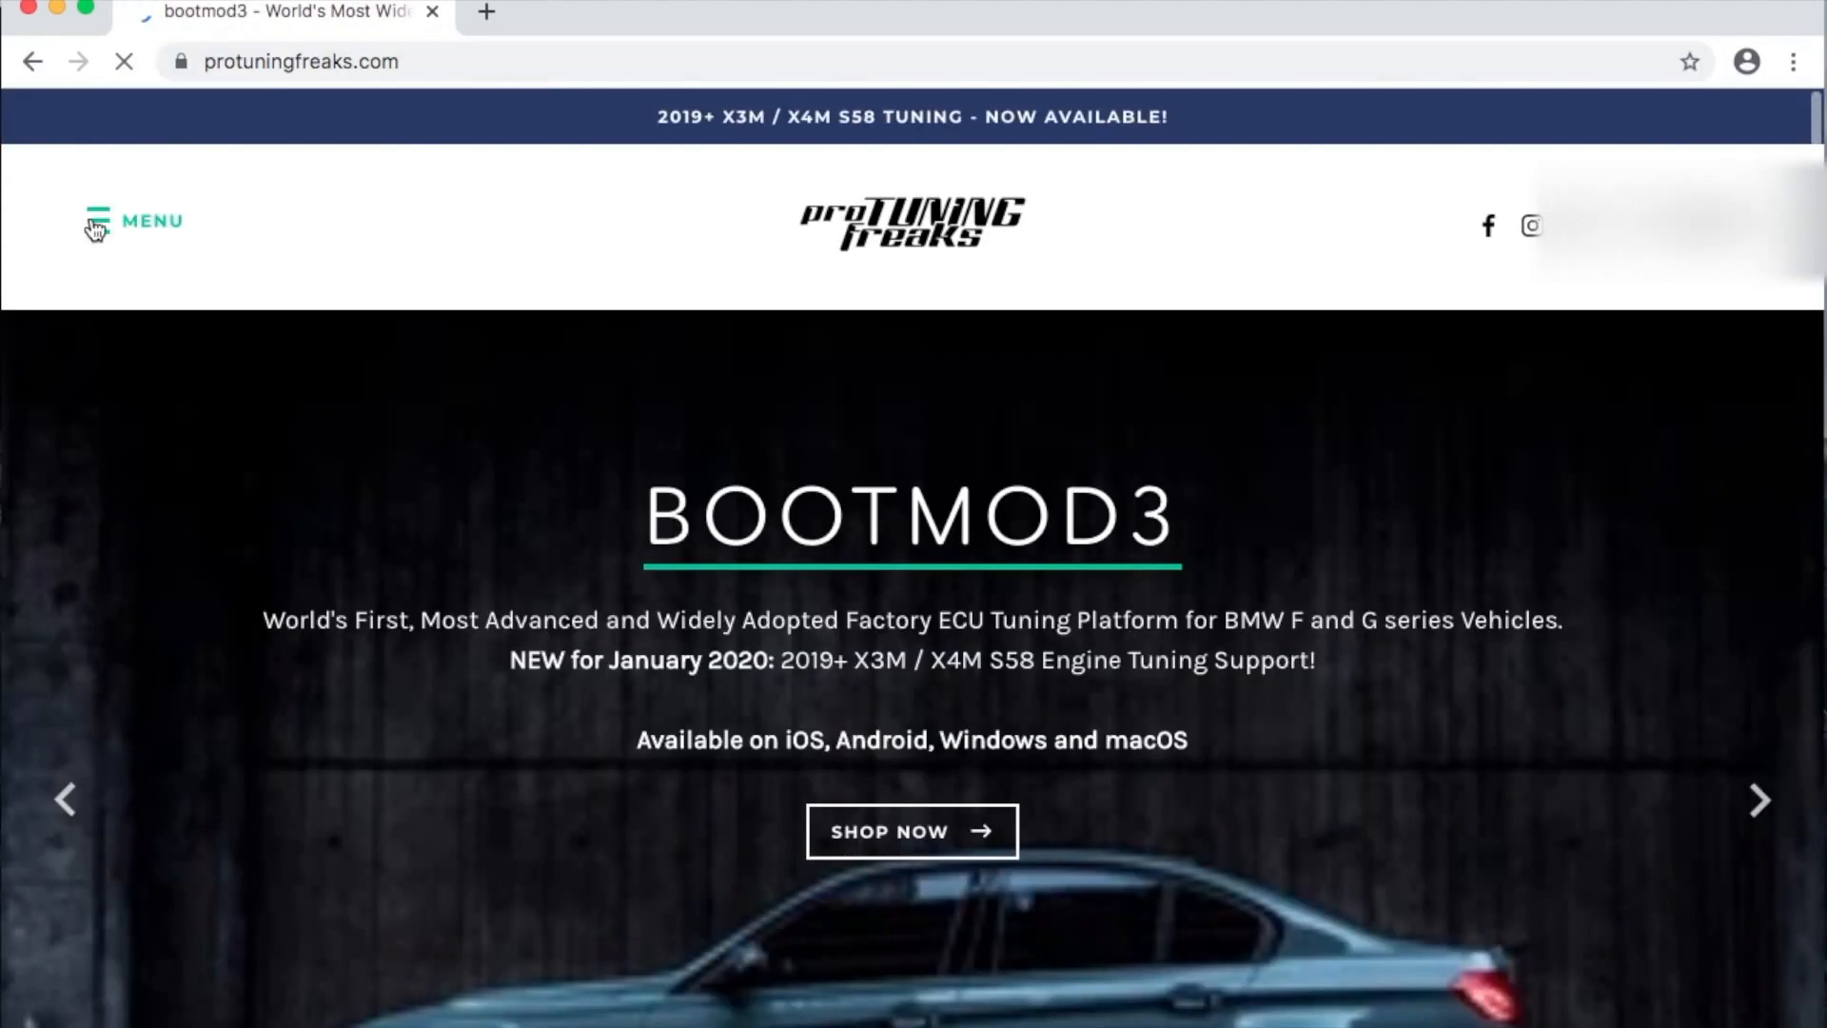
click(95, 222)
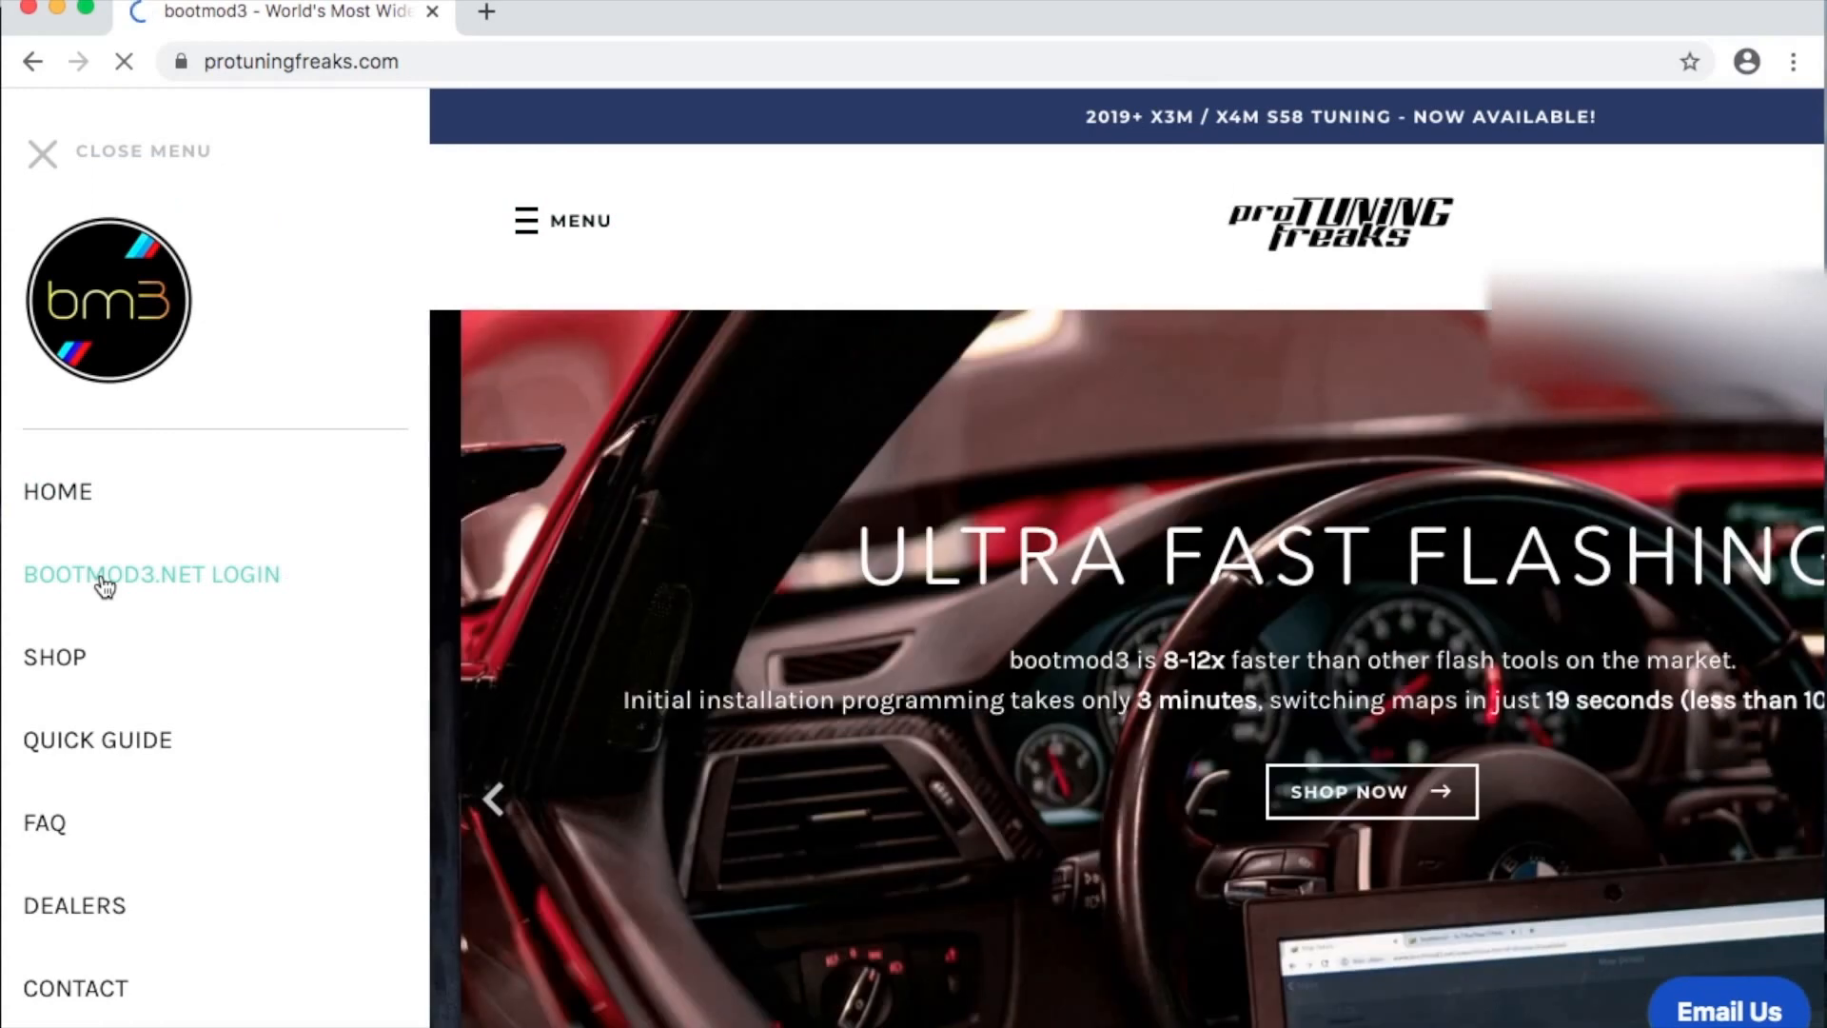
click(151, 573)
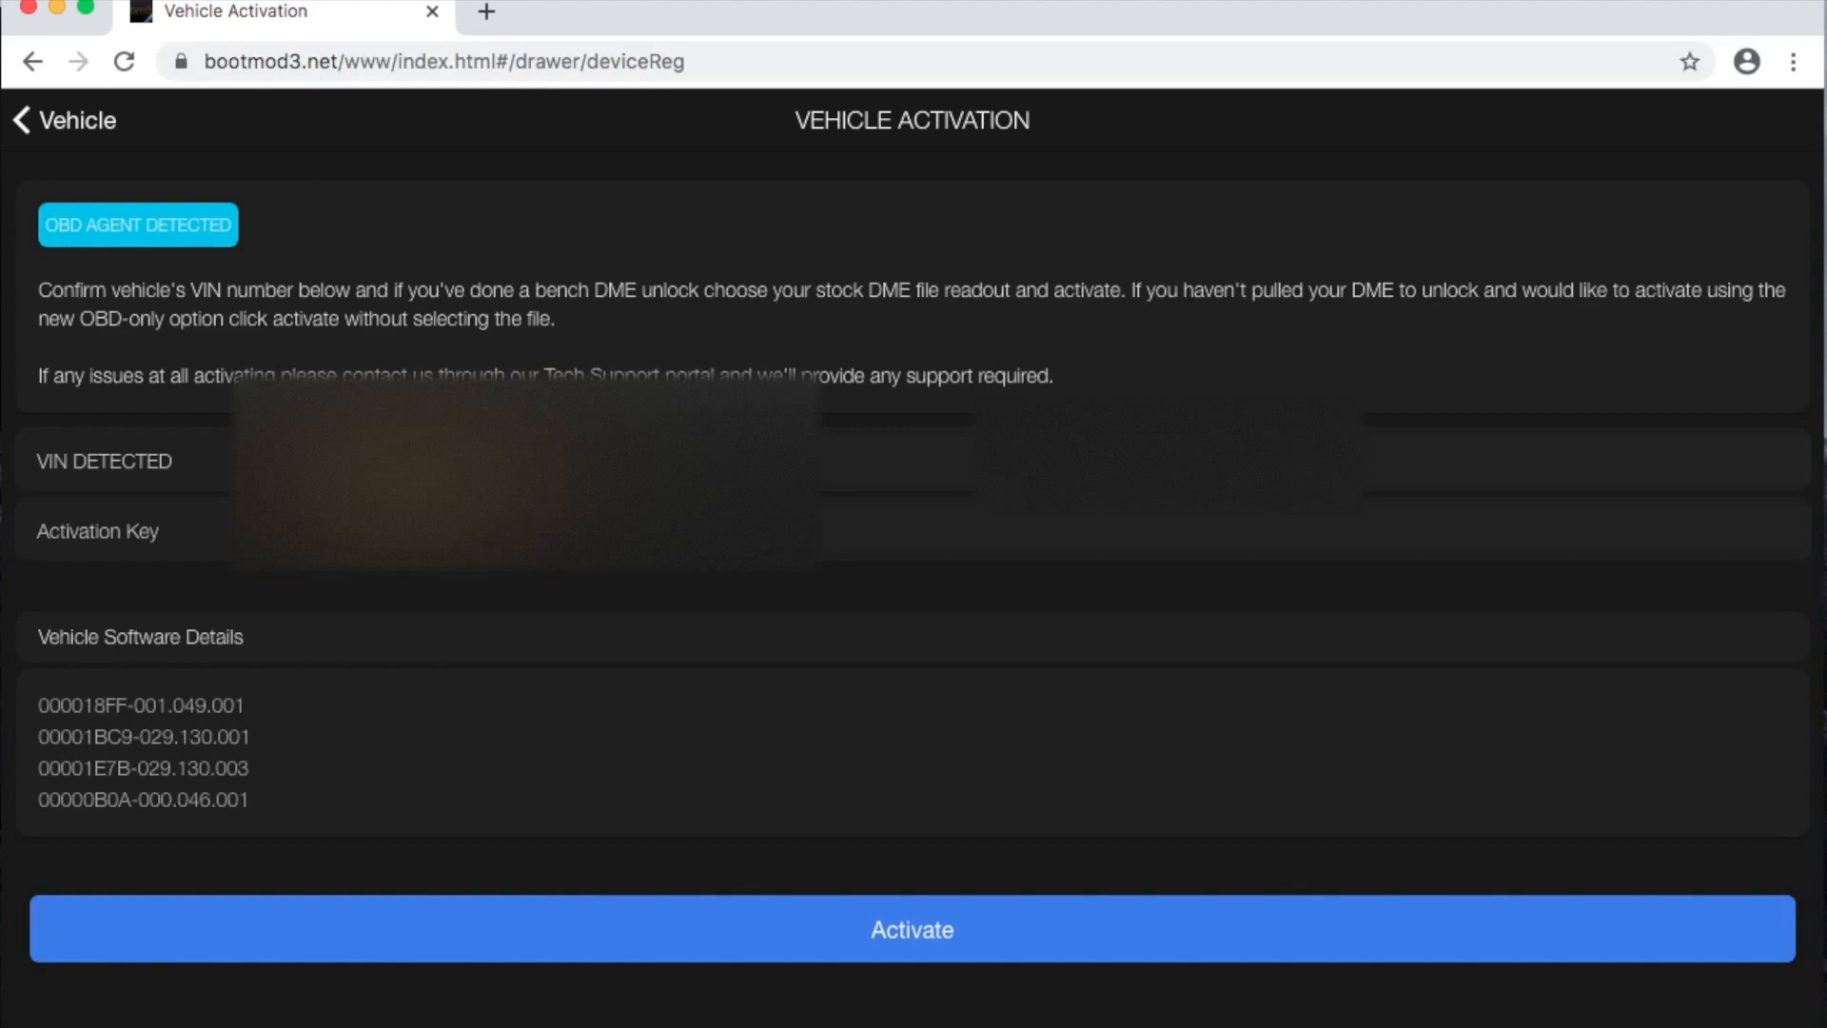
Step: Activate the detected vehicle from the Vehicle Activation screen
click(913, 929)
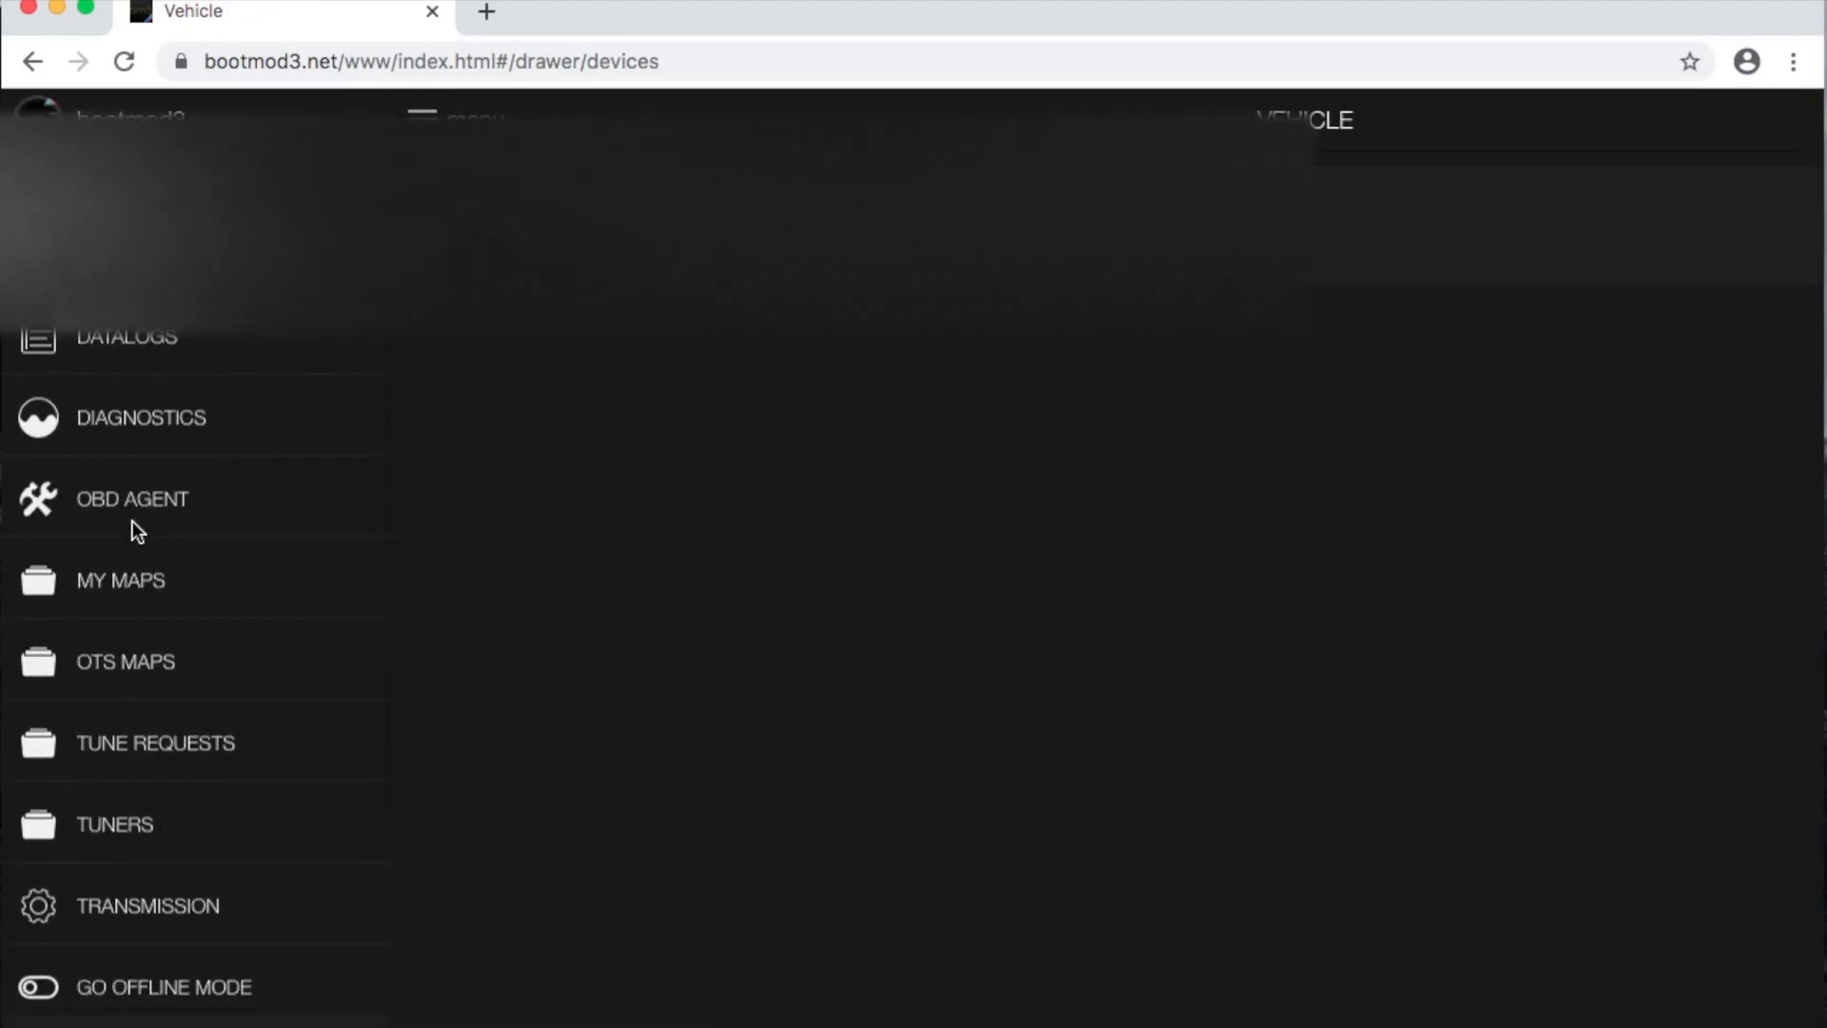
Step: Open My Maps, showing Stock Tune as last flashed, and select OTS Maps
click(120, 579)
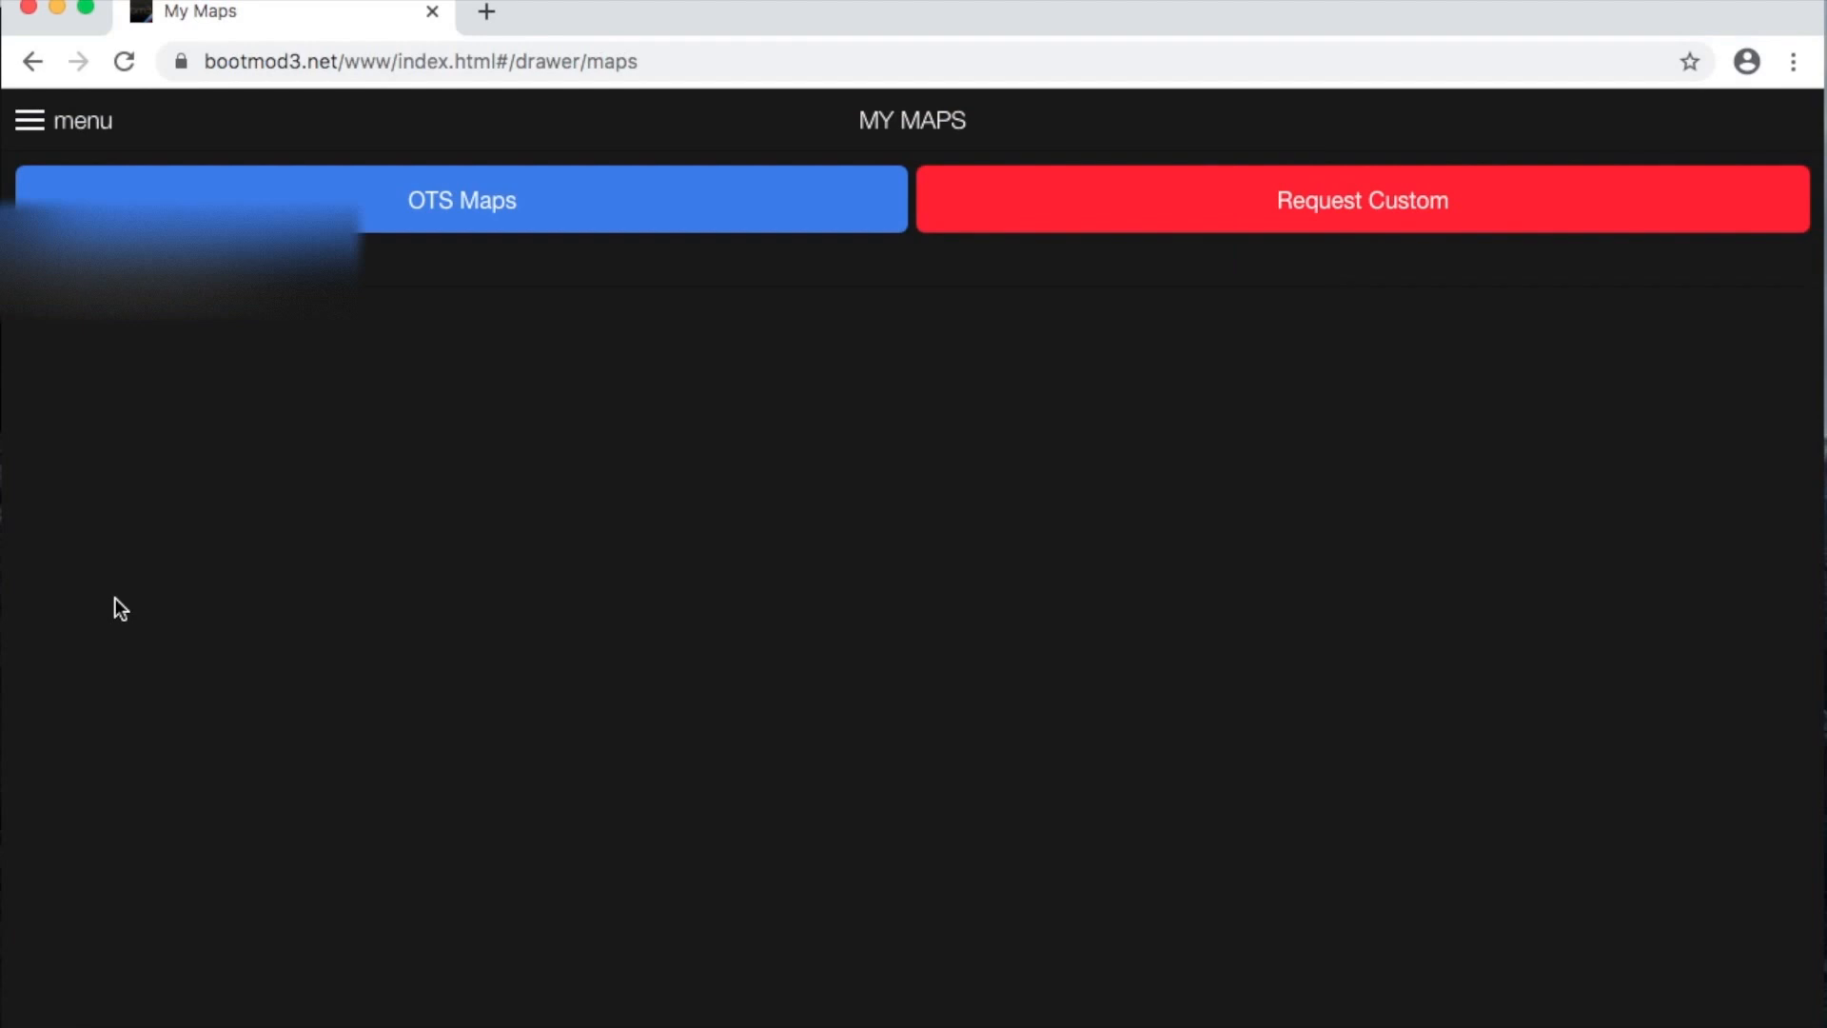
click(462, 199)
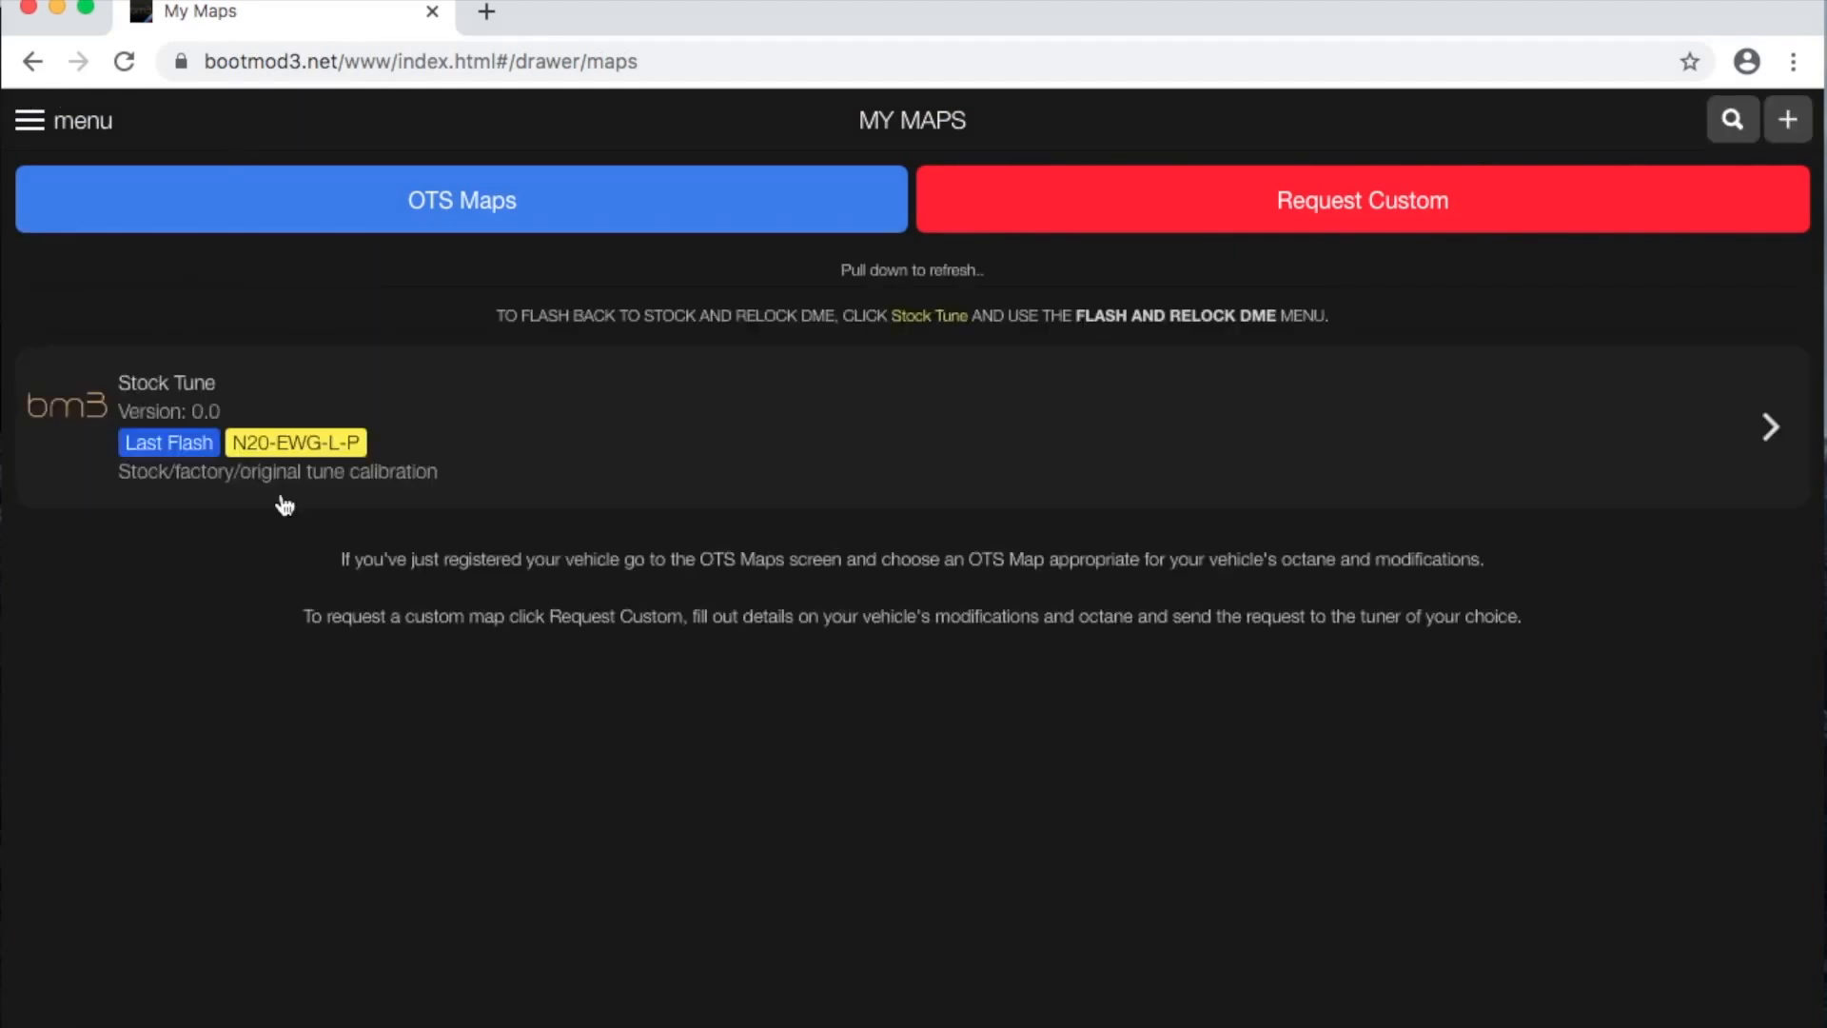
mouse_move(306, 632)
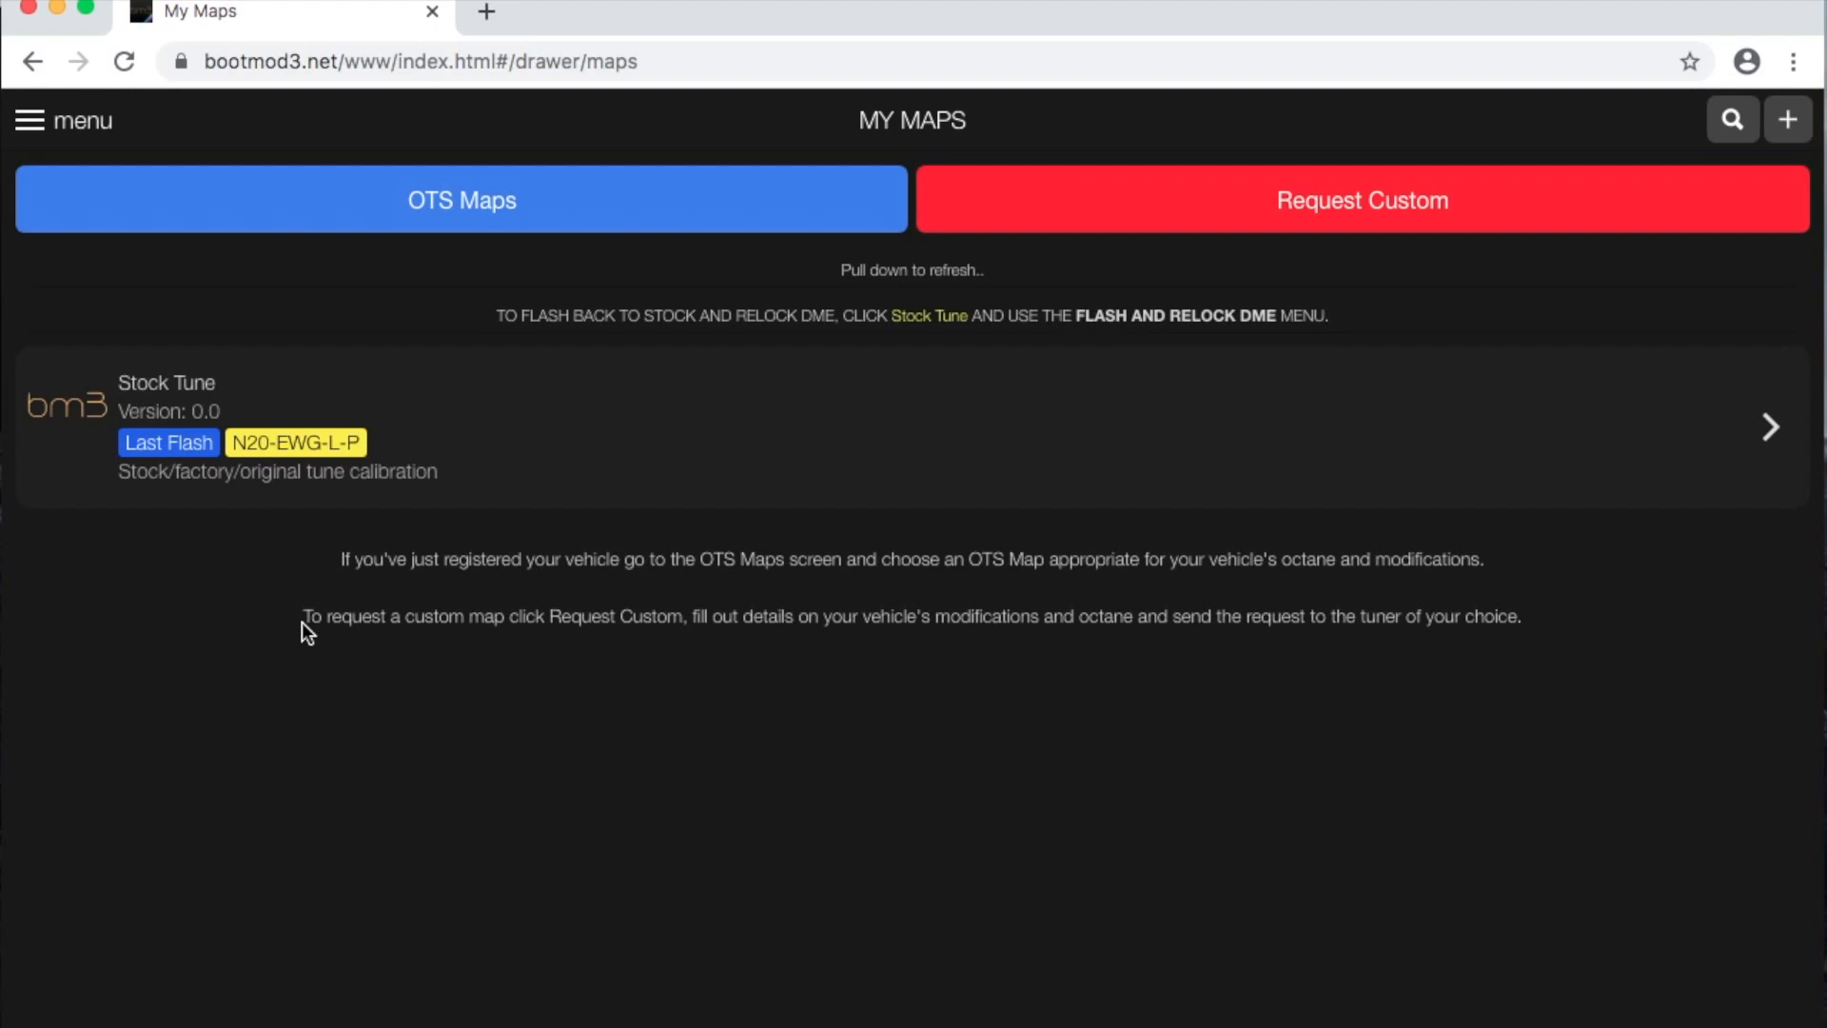
click(461, 199)
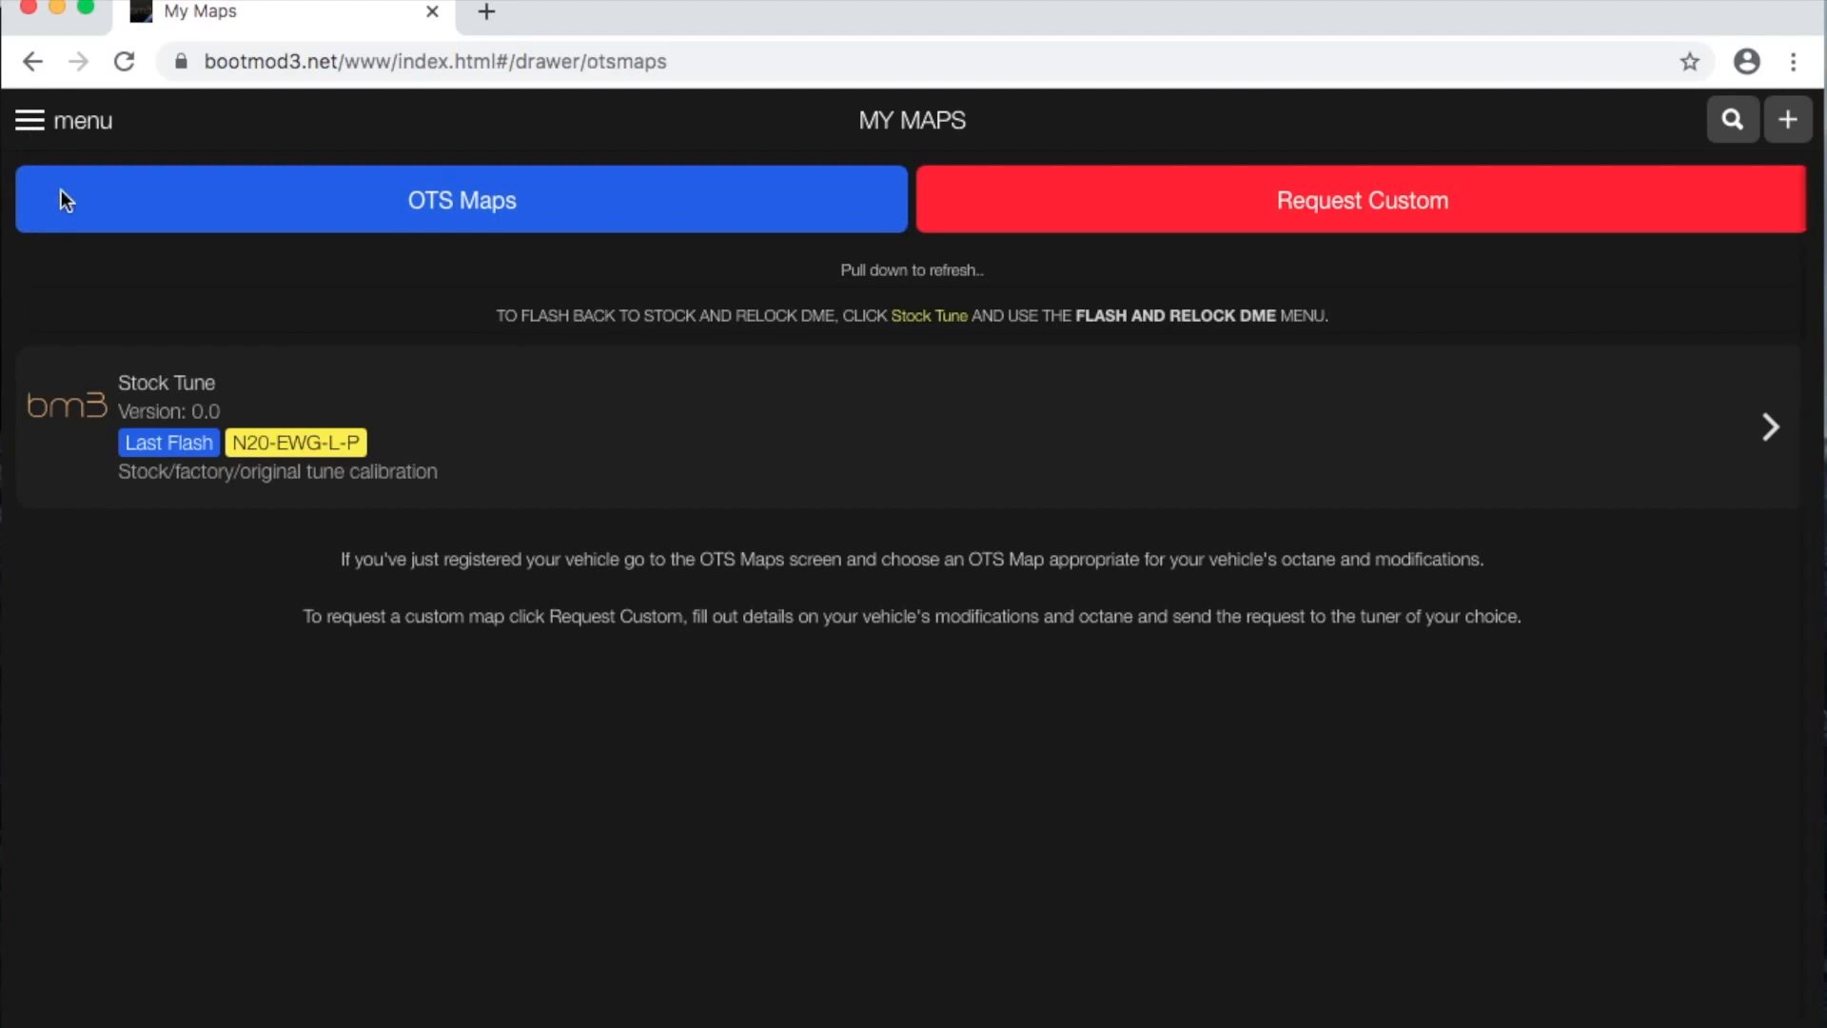
Step: Scroll through the OTS Maps list of Stage 1 and Stage 2 N20 tunes
click(462, 199)
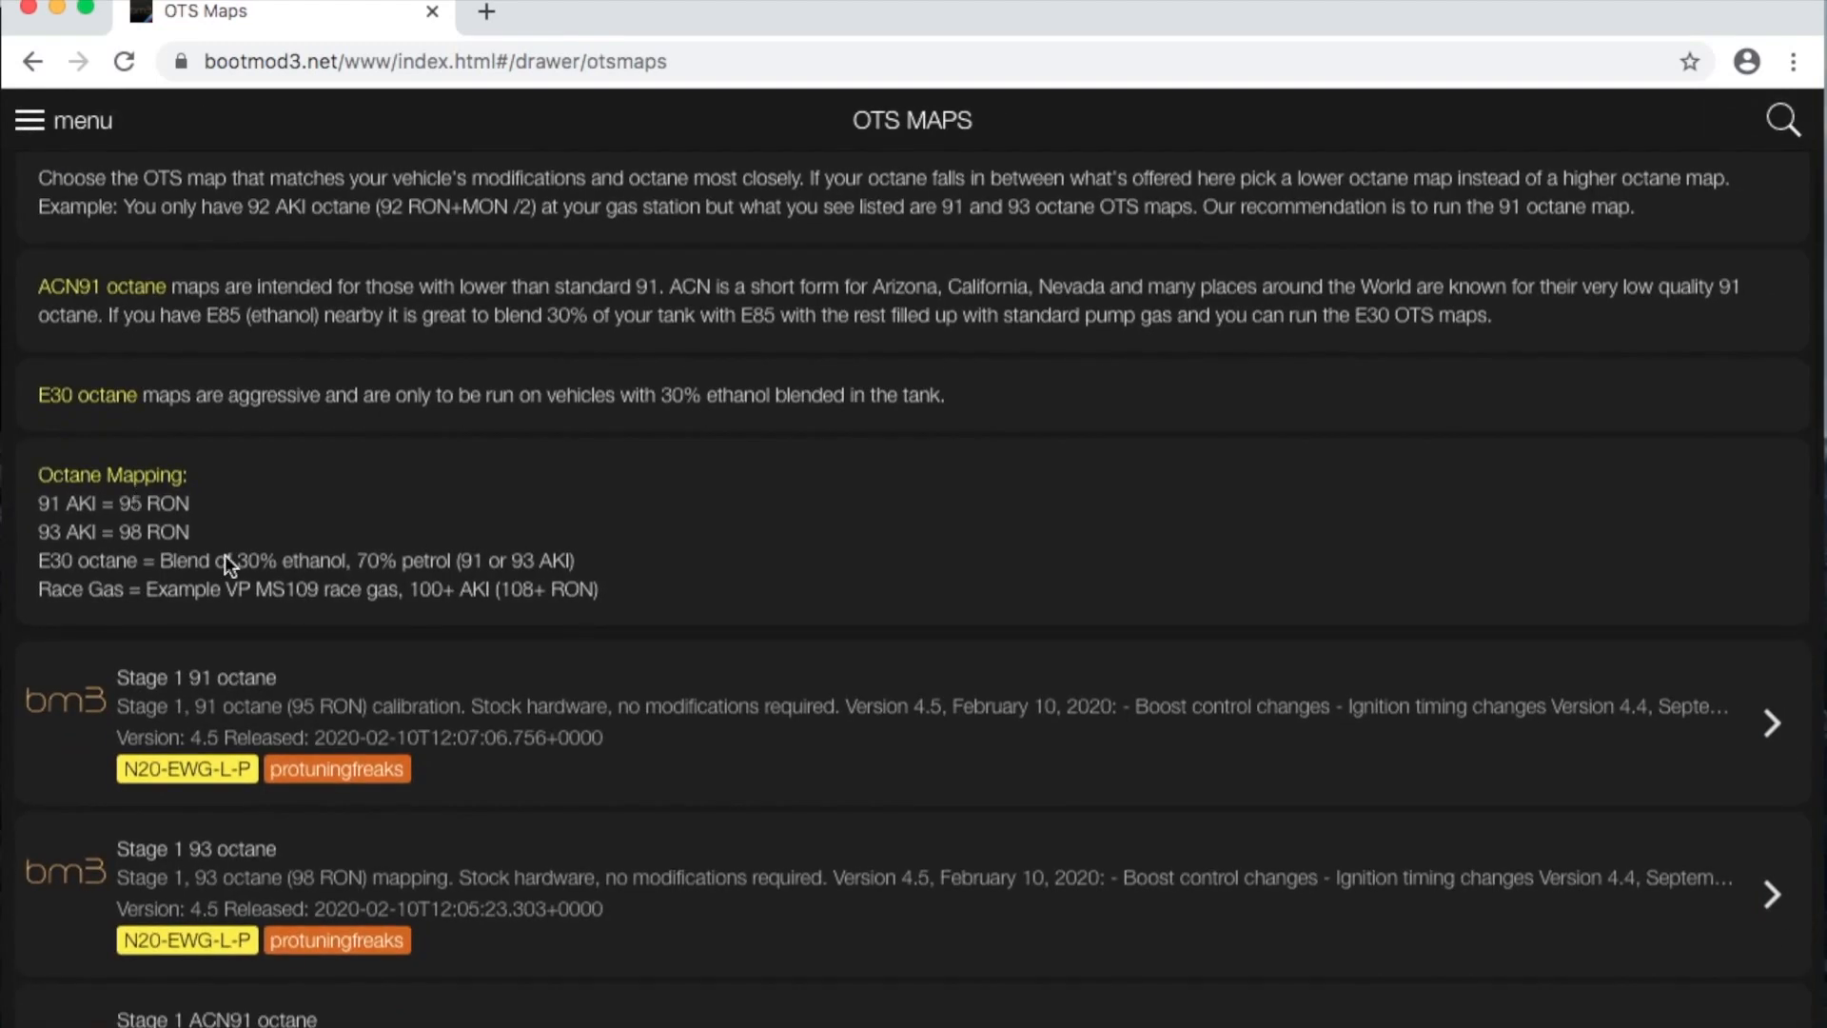
scroll(down, 3)
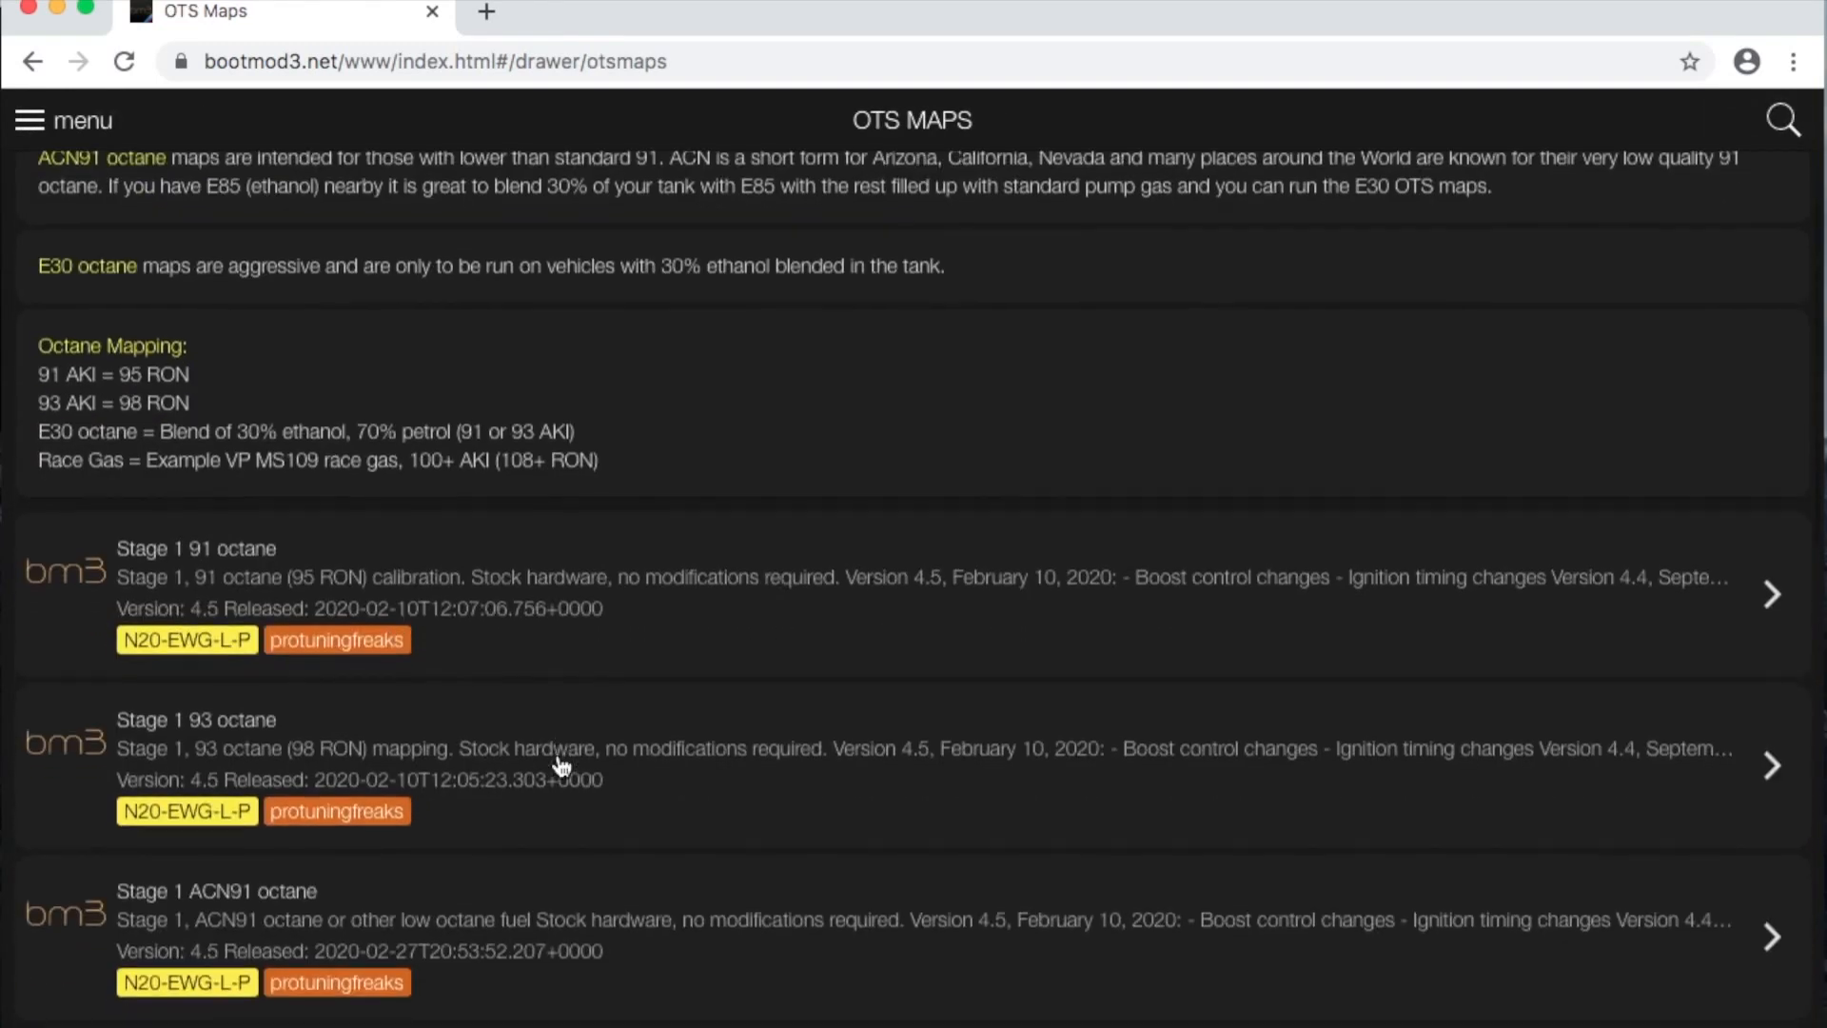
scroll(down, 3)
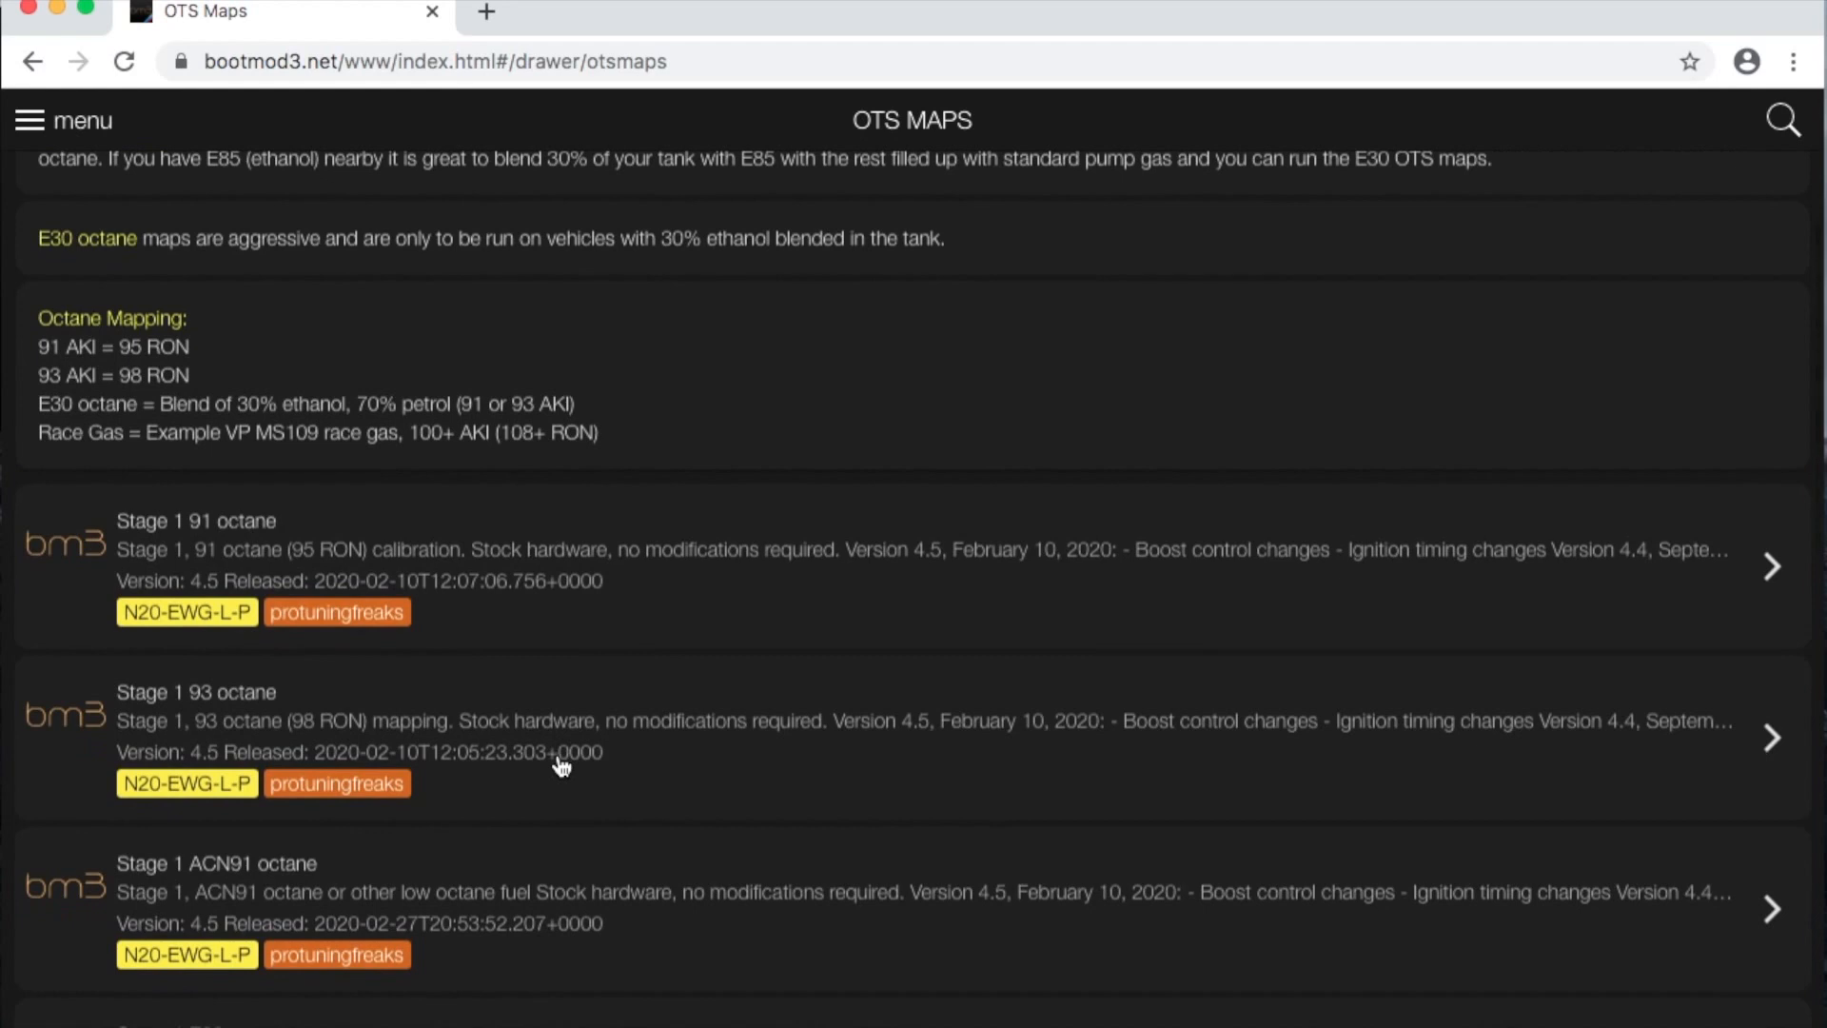
scroll(down, 3)
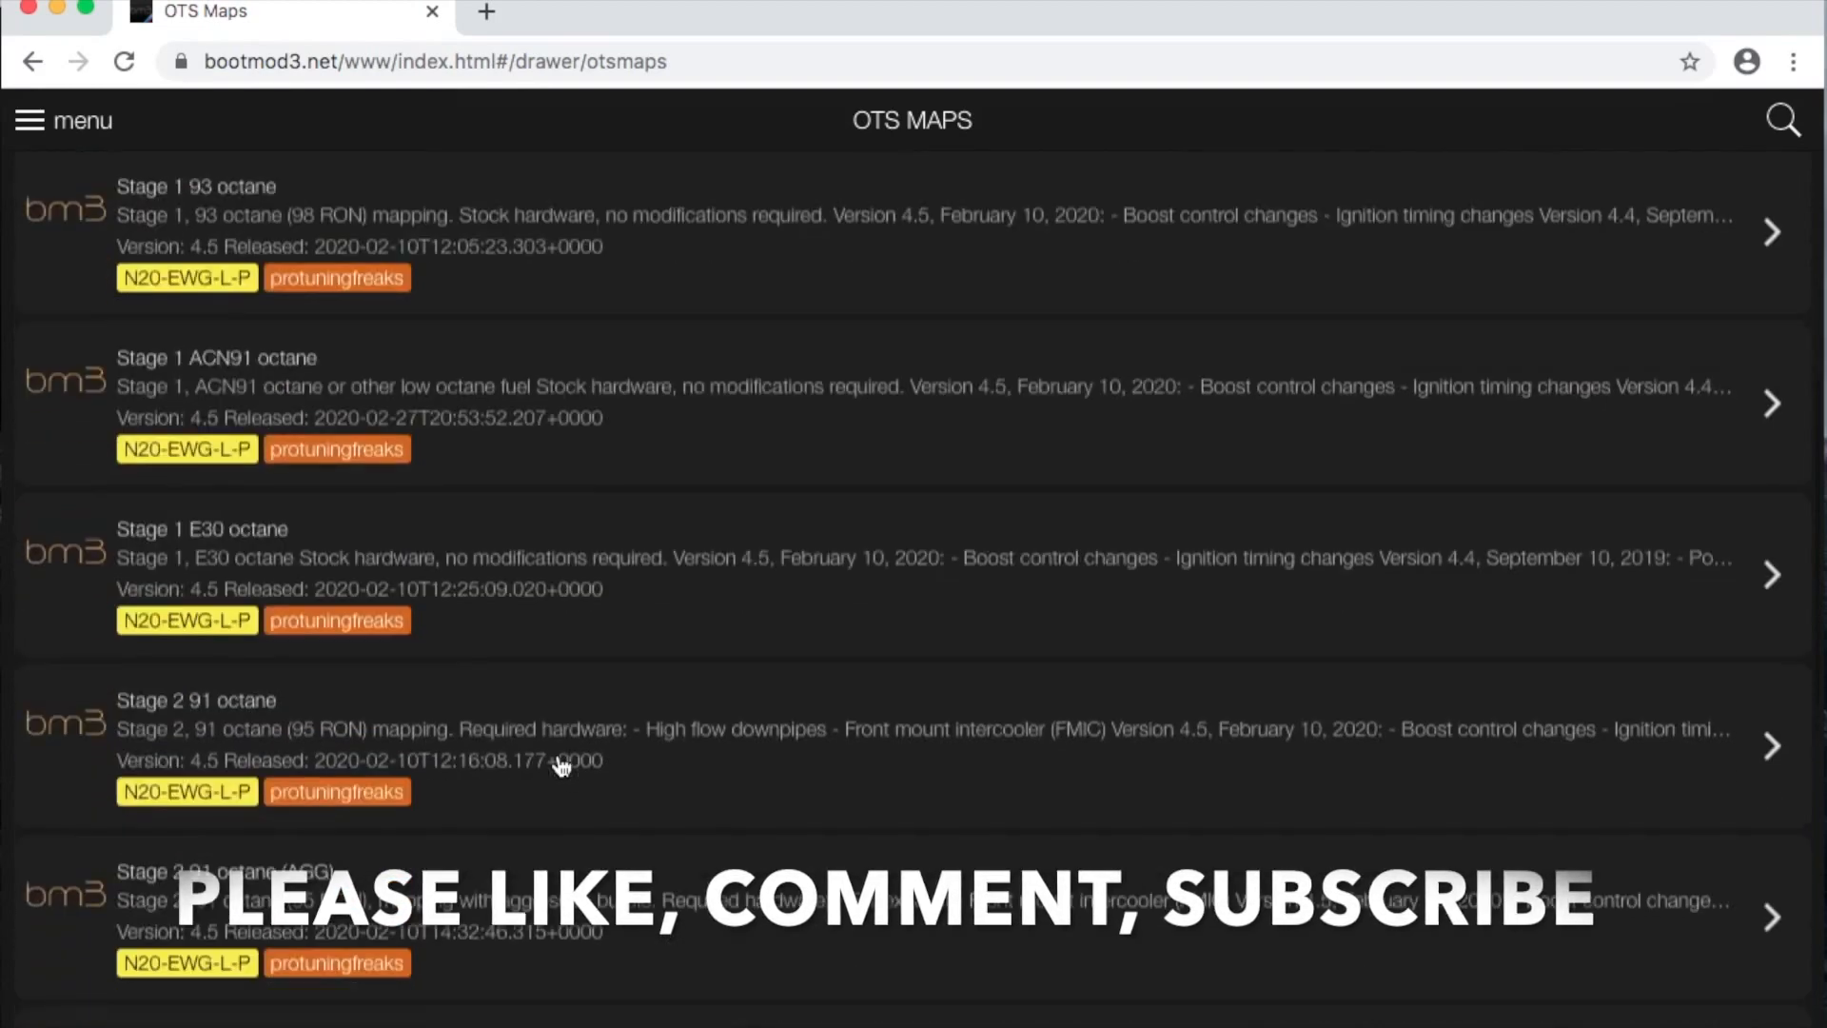
scroll(down, 3)
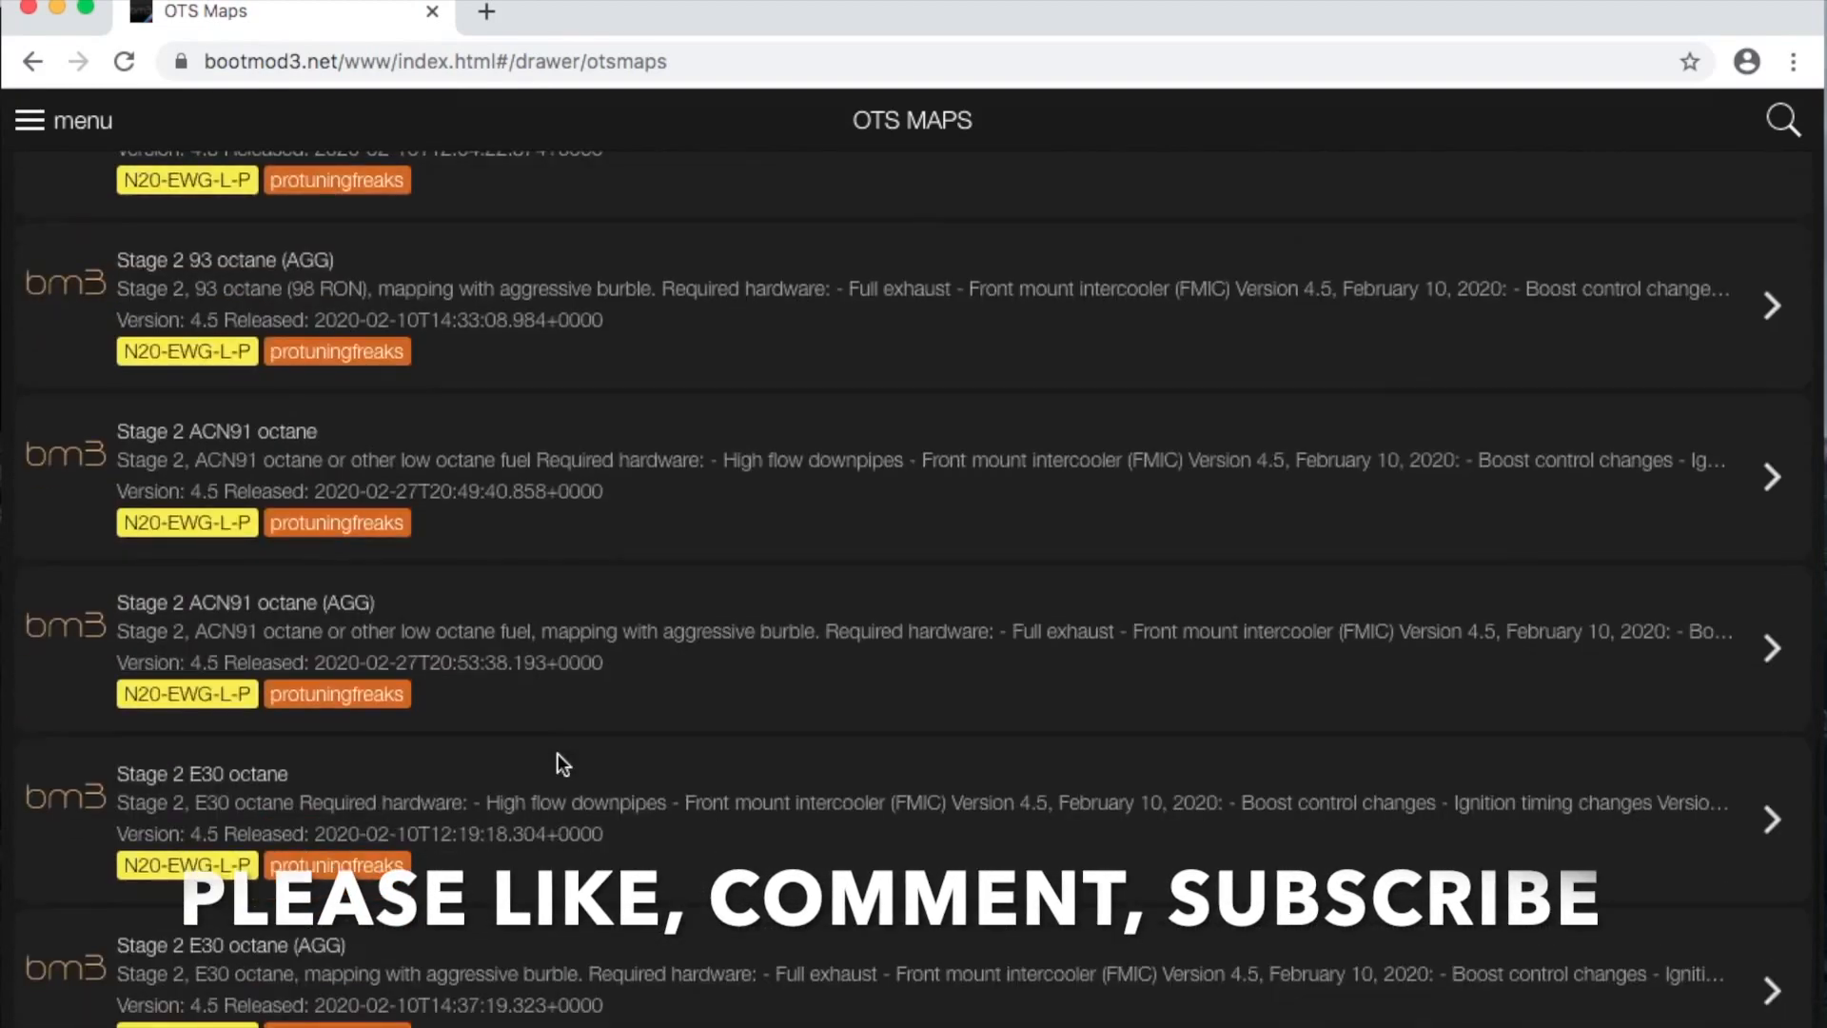
scroll(down, 3)
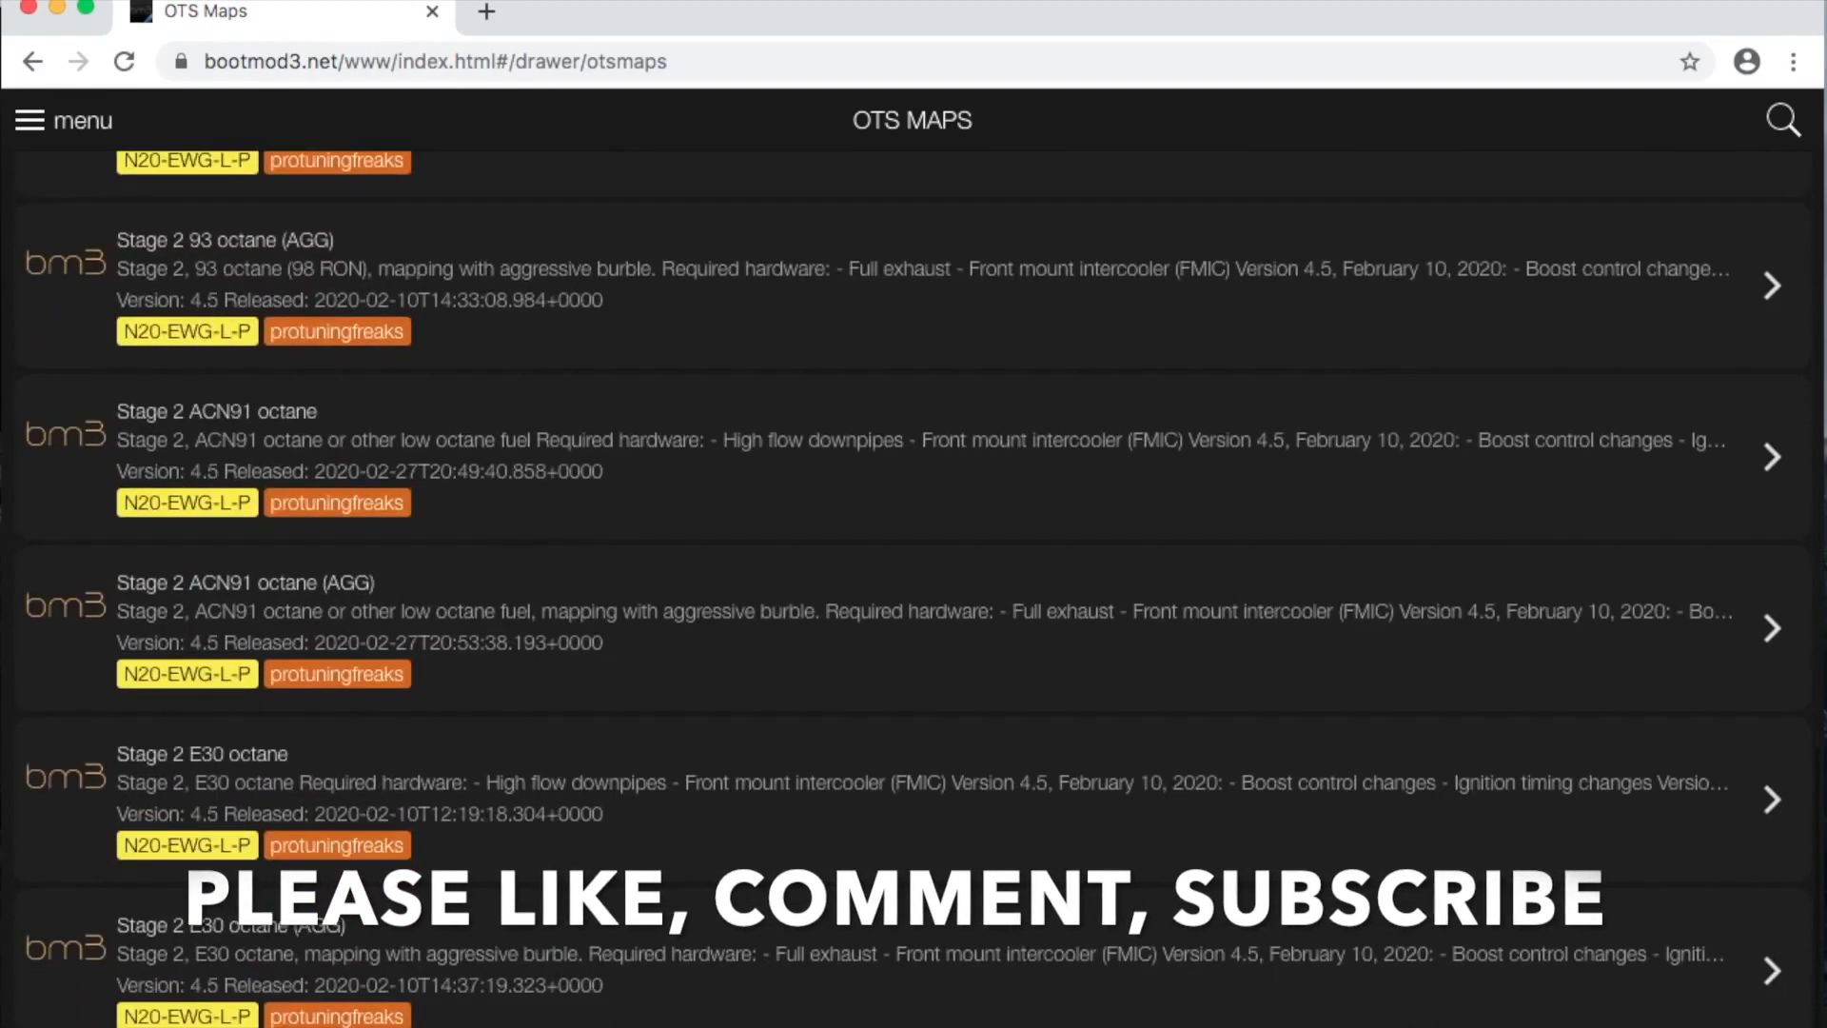